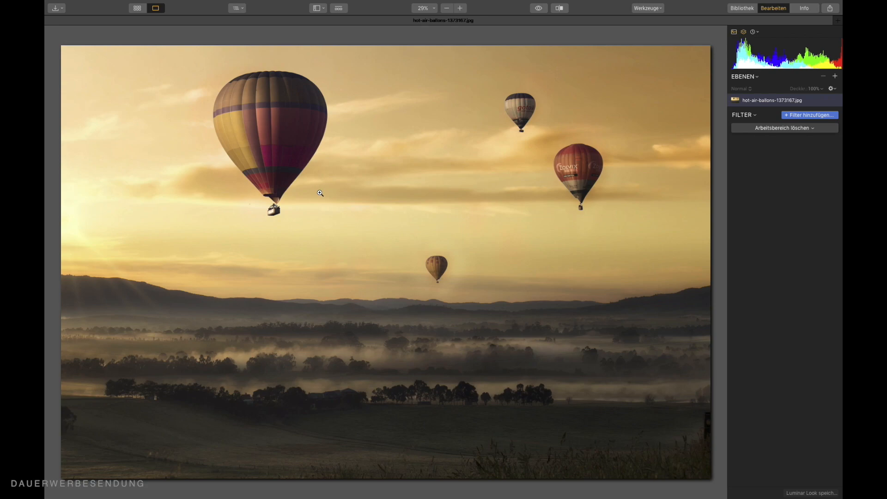
mouse_move(334, 221)
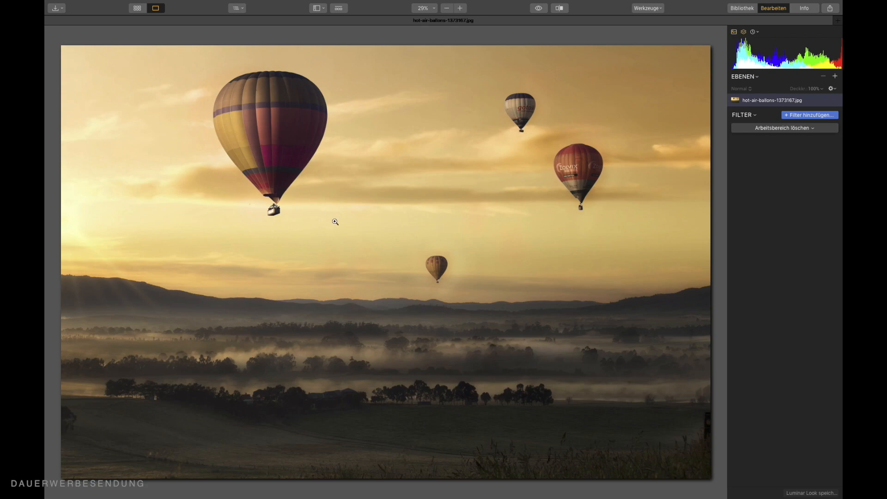
mouse_move(294, 138)
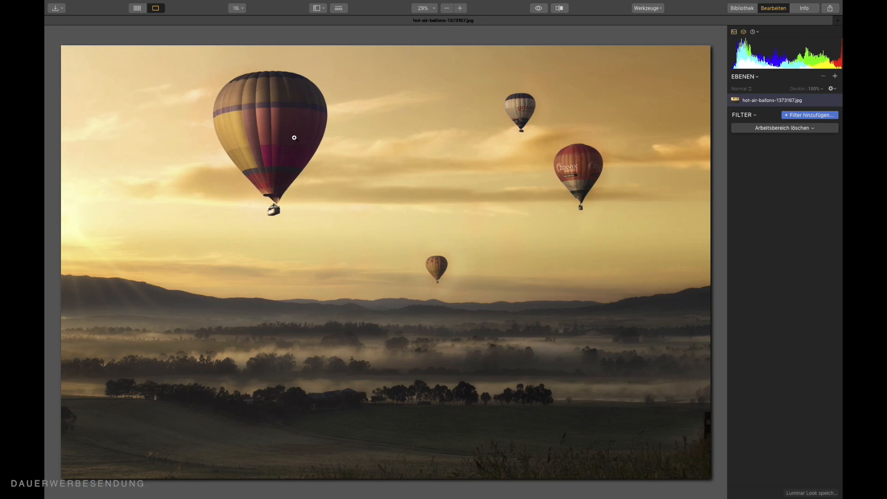
mouse_move(250, 141)
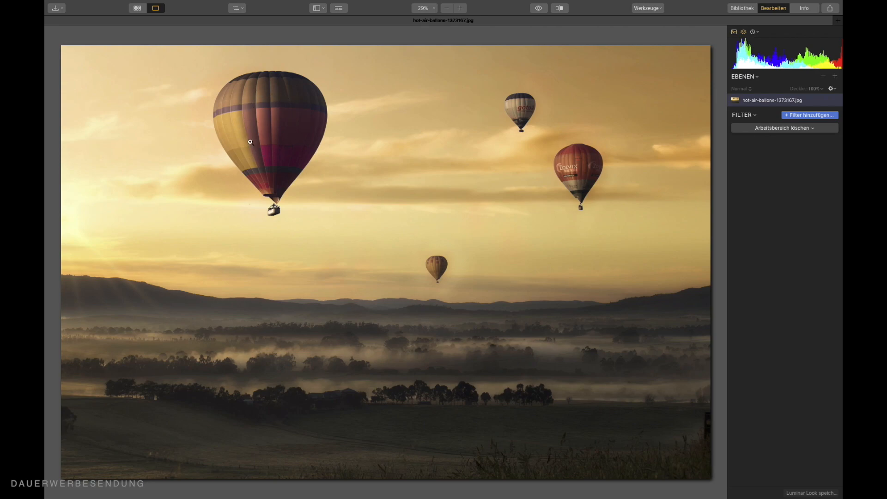
mouse_move(480, 192)
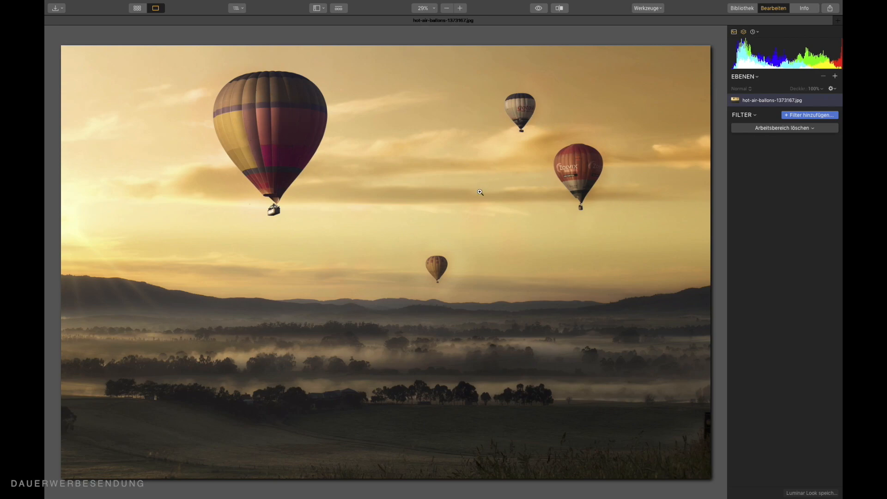
mouse_move(619, 214)
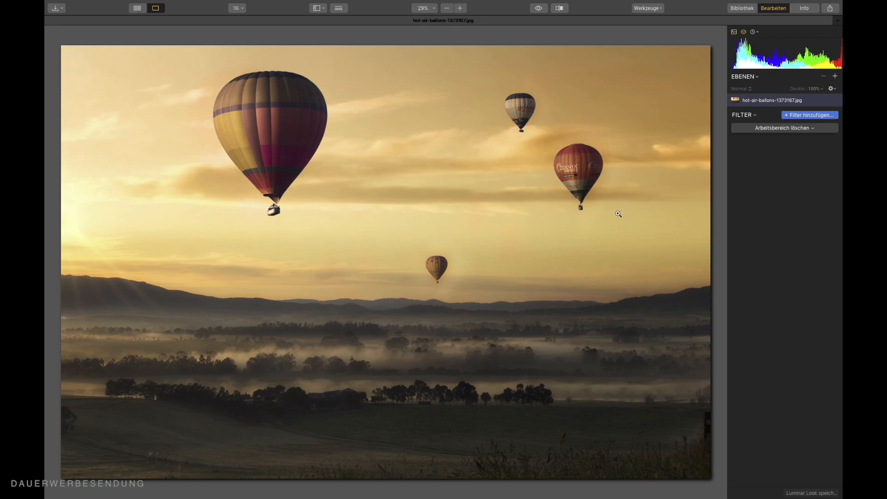
mouse_move(515, 214)
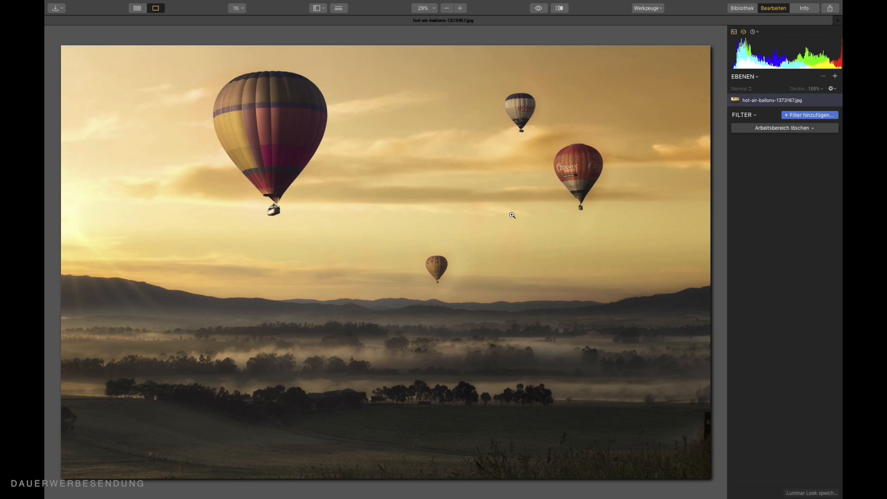
mouse_move(263, 303)
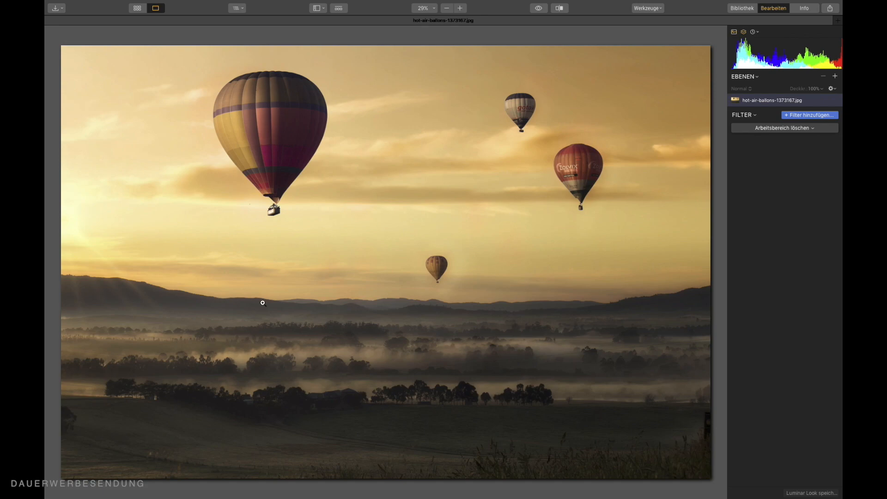
mouse_move(374, 332)
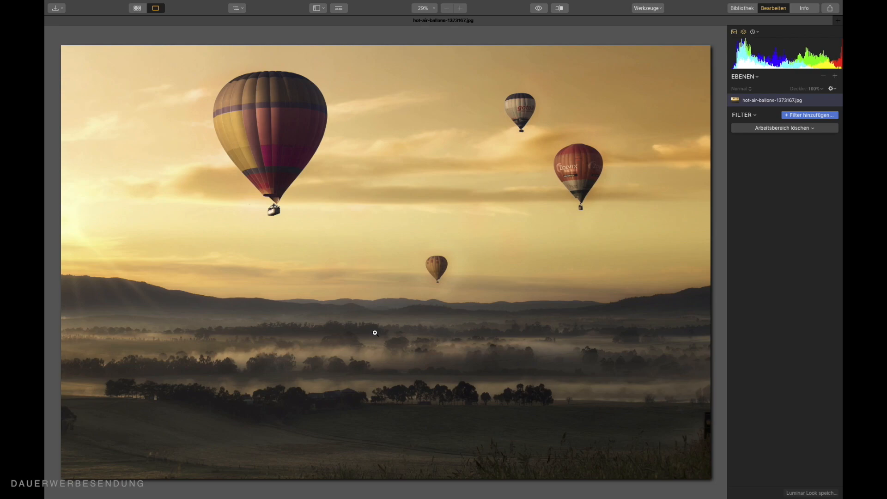
mouse_move(289, 295)
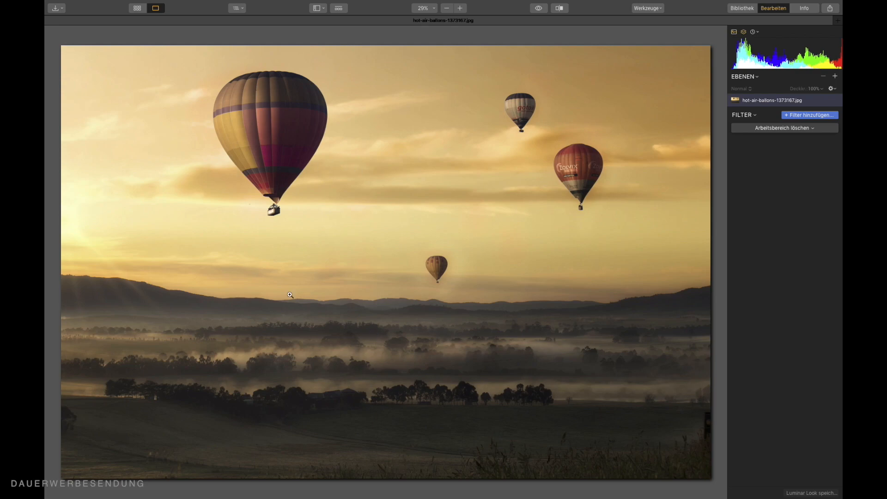
mouse_move(424, 271)
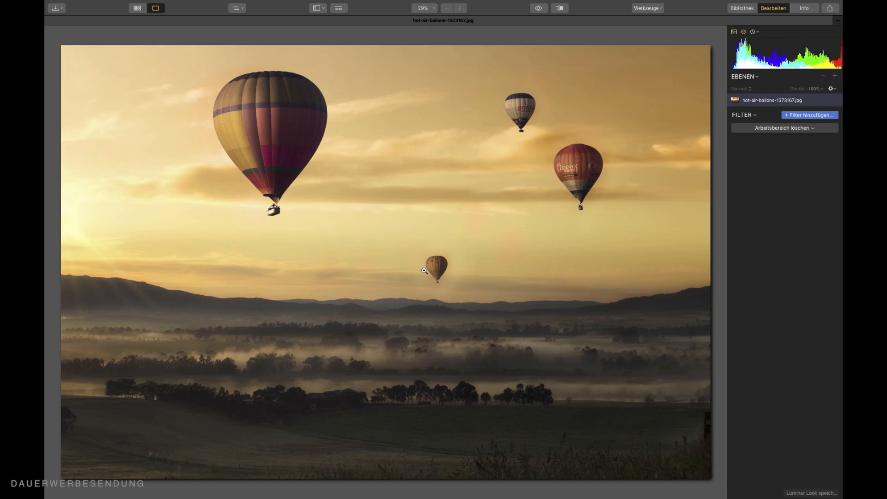
mouse_move(281, 187)
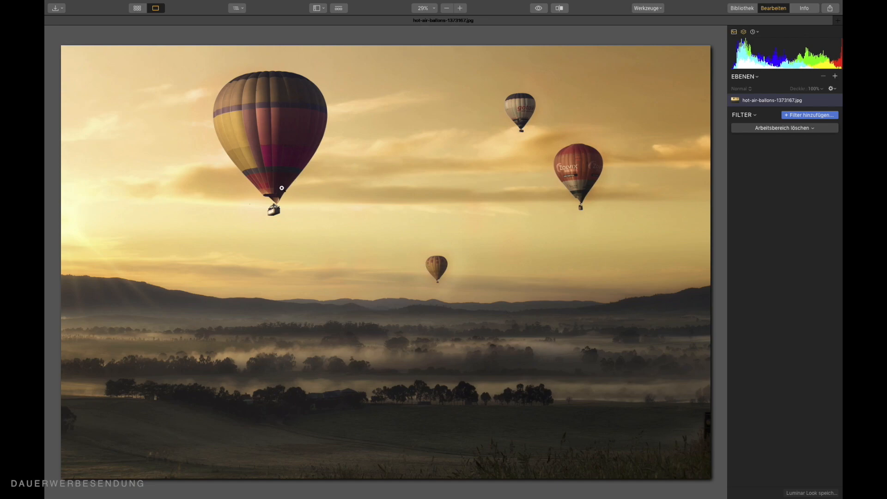
mouse_move(364, 241)
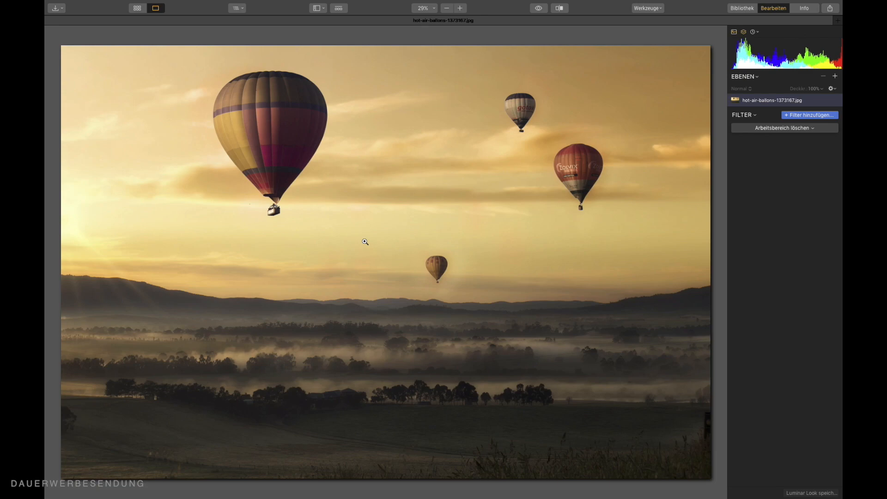
mouse_move(531, 162)
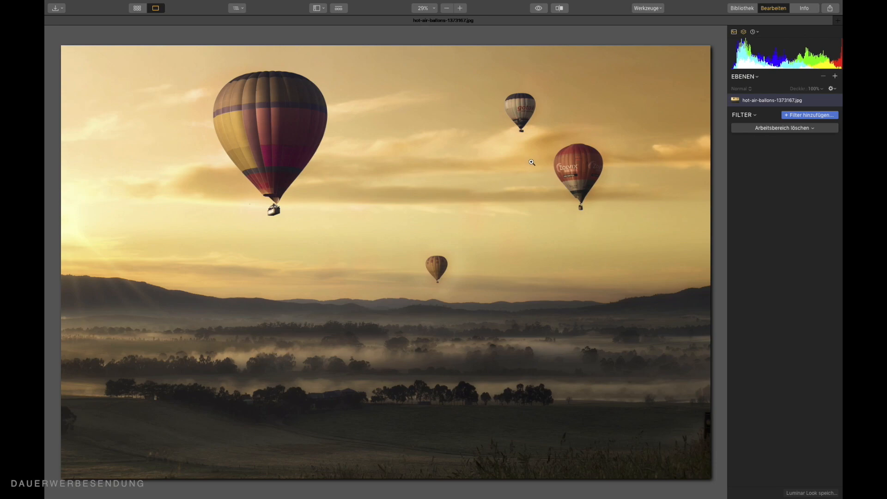
mouse_move(304, 116)
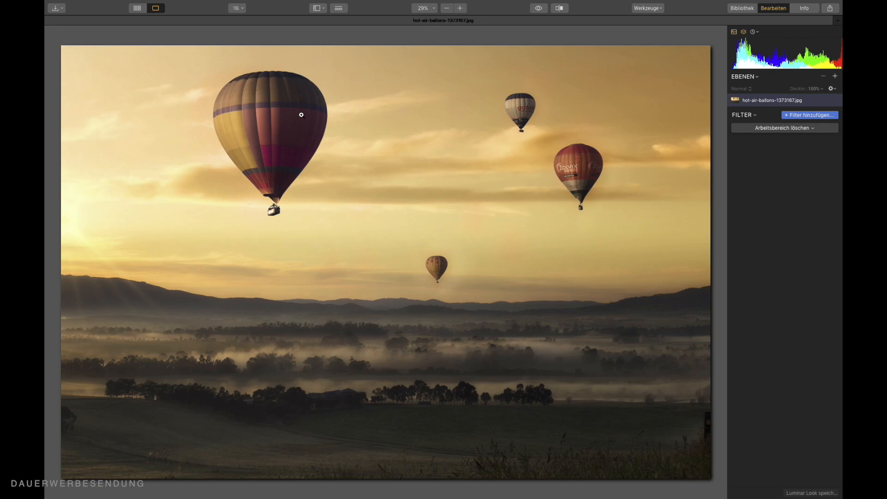
mouse_move(497, 100)
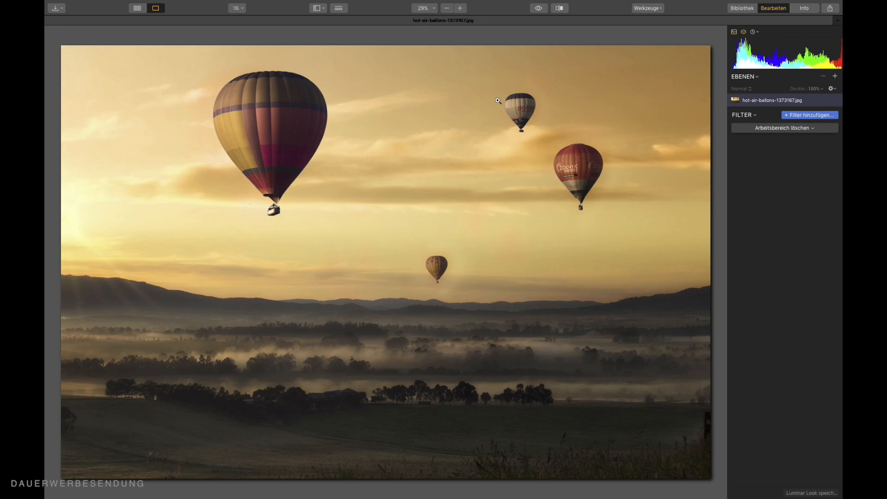
mouse_move(525, 232)
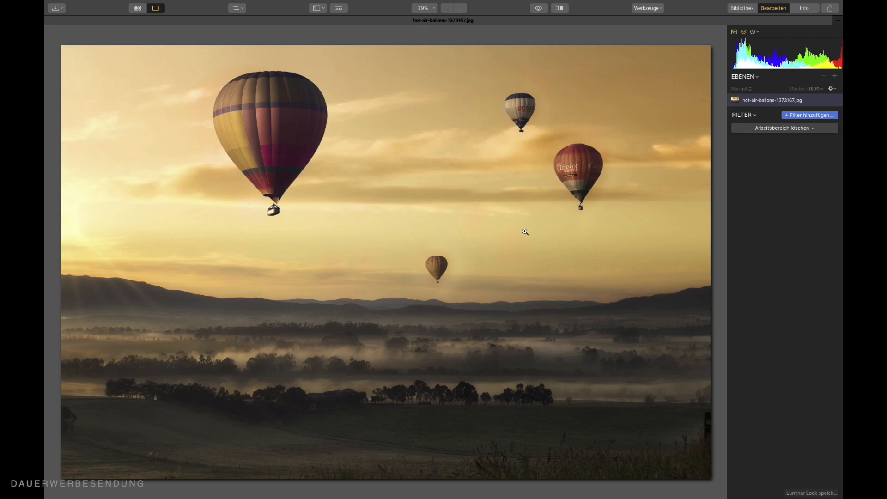
mouse_move(581, 164)
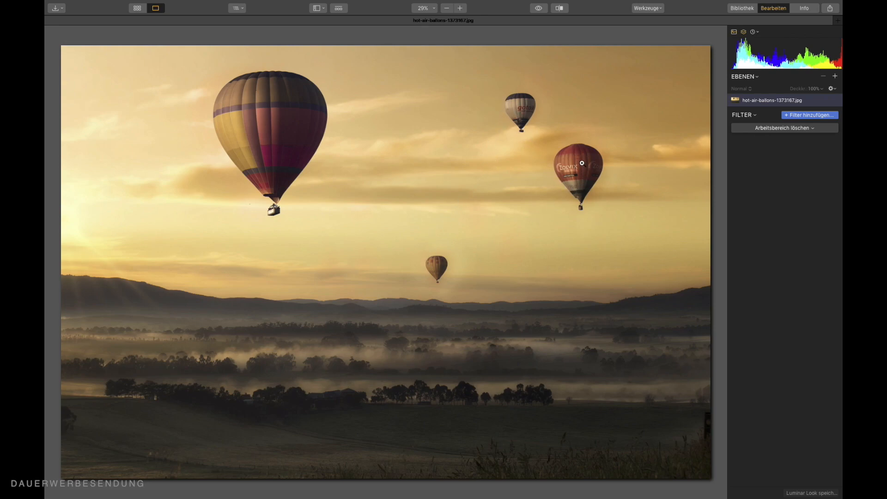
mouse_move(529, 137)
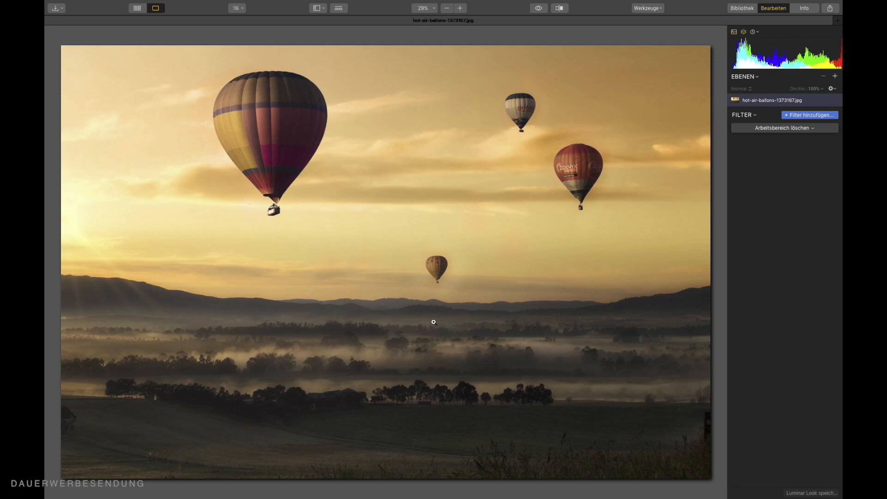
mouse_move(395, 339)
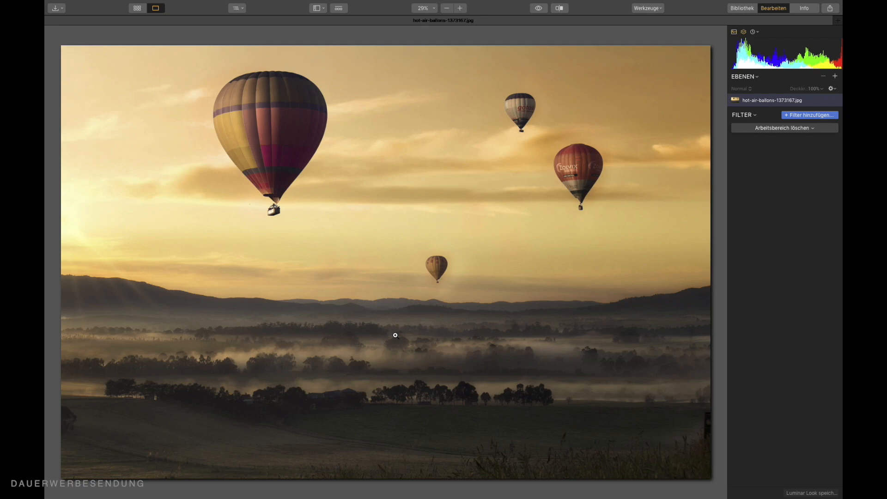
mouse_move(809, 115)
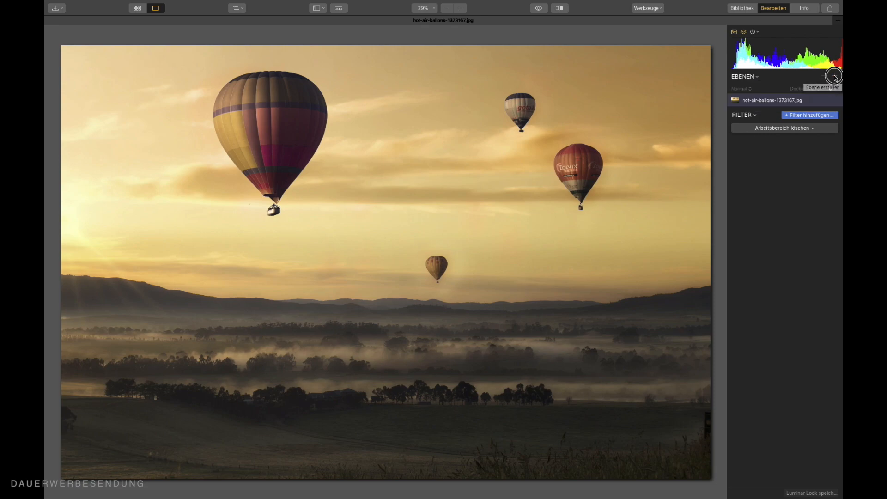
Add an adjustment layer, zoom to 100% and ready its masking brush with the mask overlay shown.
left_click(834, 76)
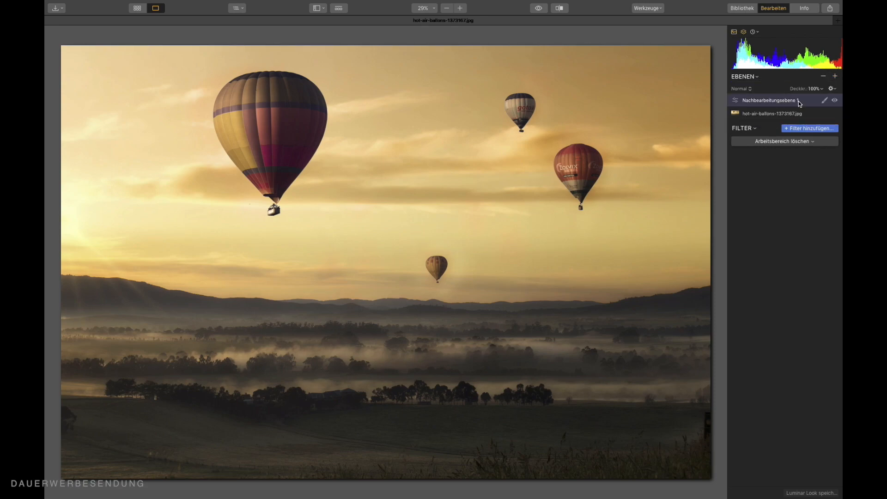
left_click(459, 8)
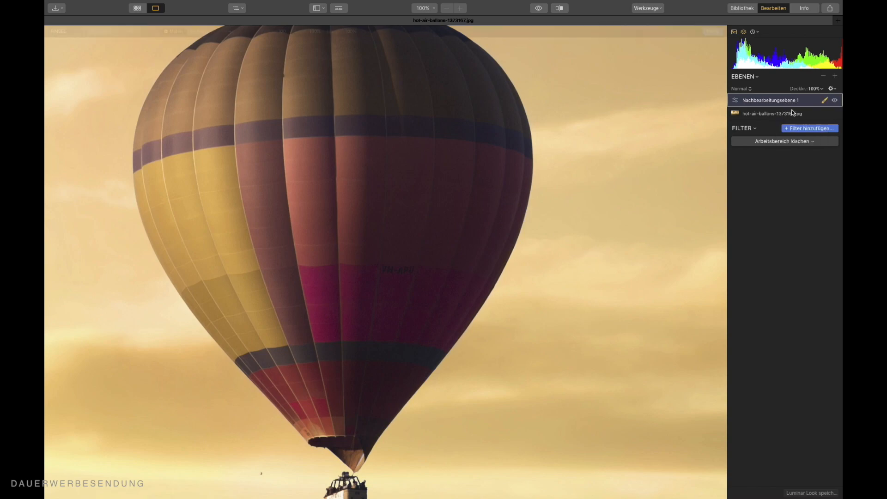
left_click(825, 100)
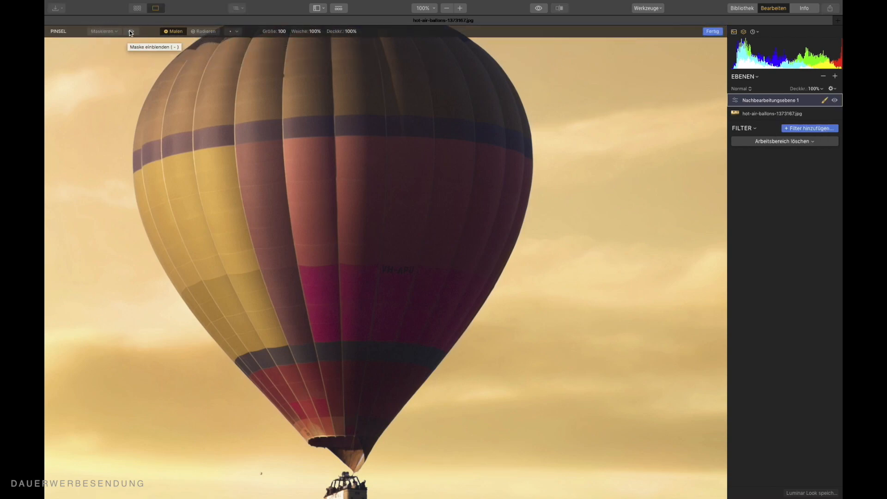
left_click(130, 32)
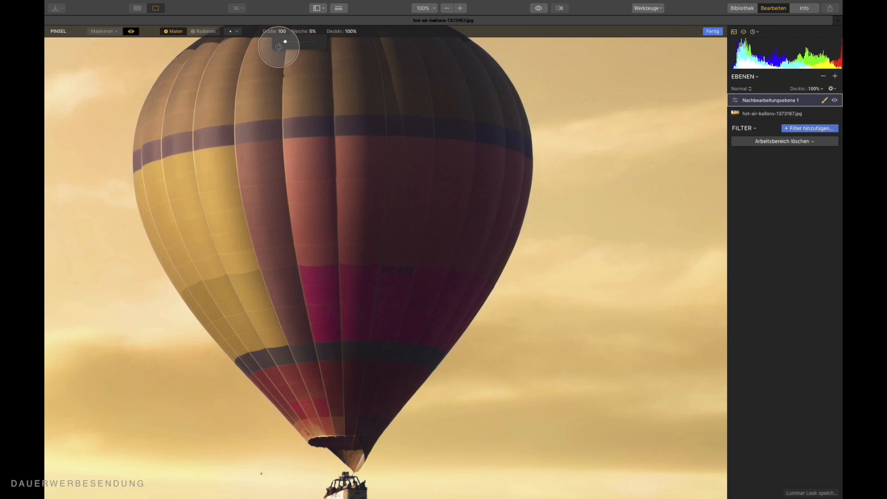
mouse_move(177, 107)
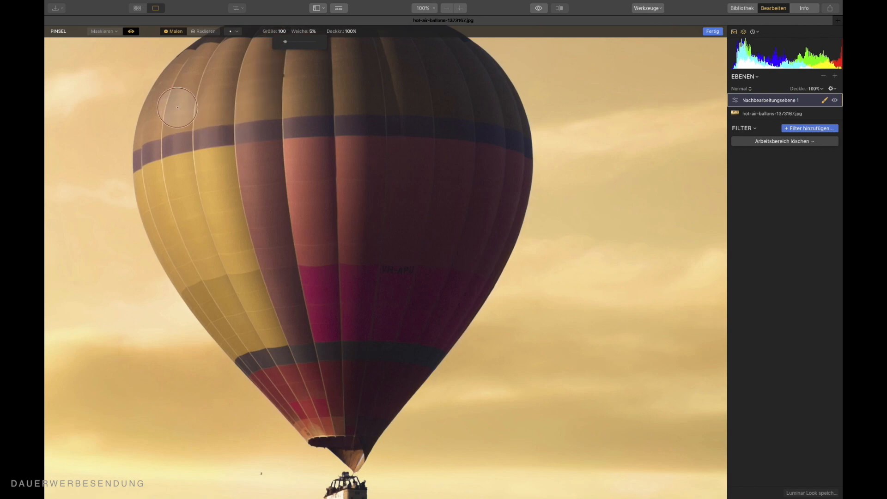
mouse_move(171, 102)
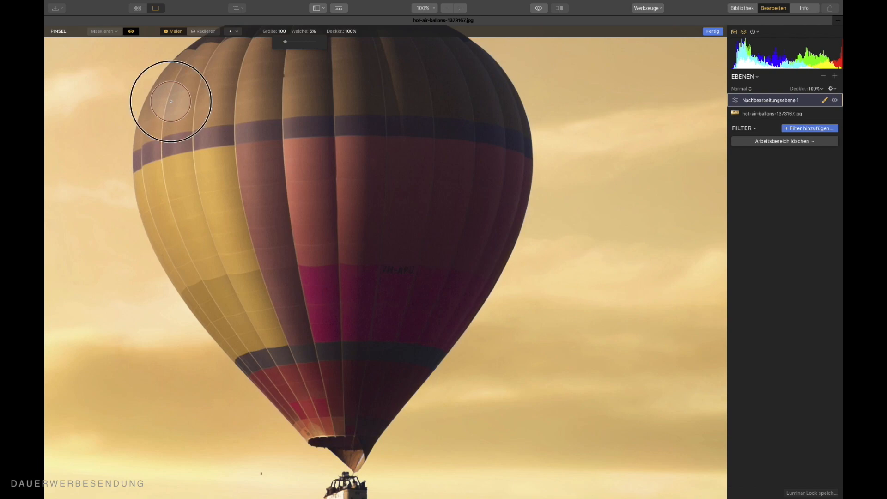
Brush the mask over the large balloon and its basket, shrinking the brush for edges, then finish.
left_click_drag(170, 101, 155, 139)
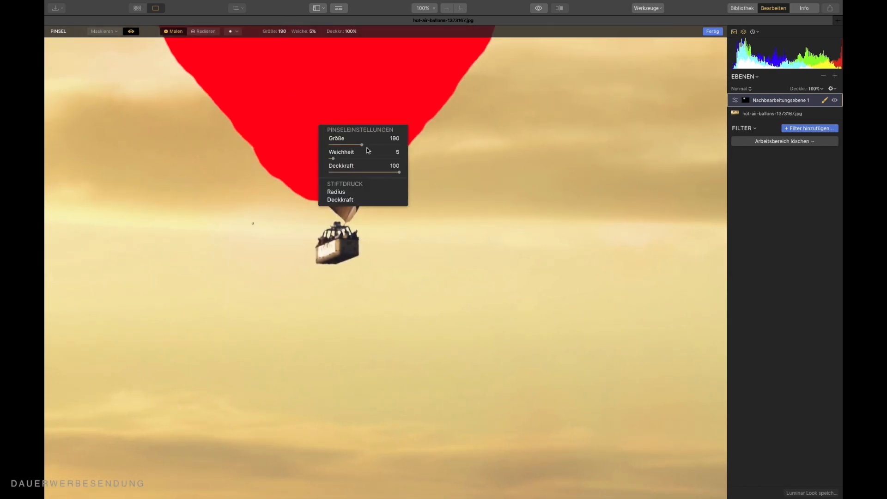
left_click_drag(362, 145, 336, 144)
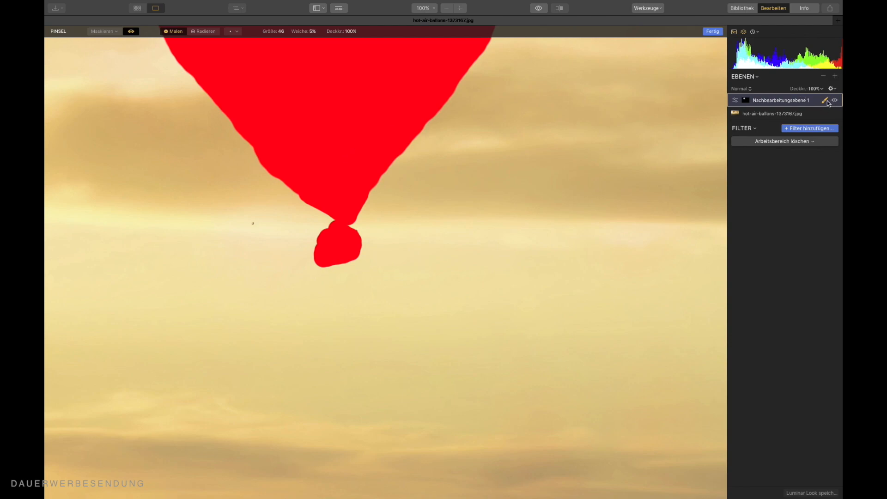
left_click(713, 32)
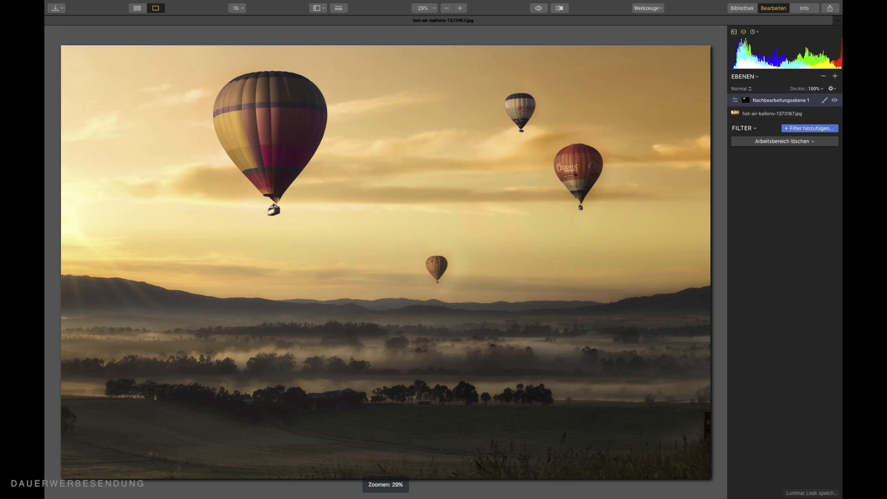
mouse_move(809, 128)
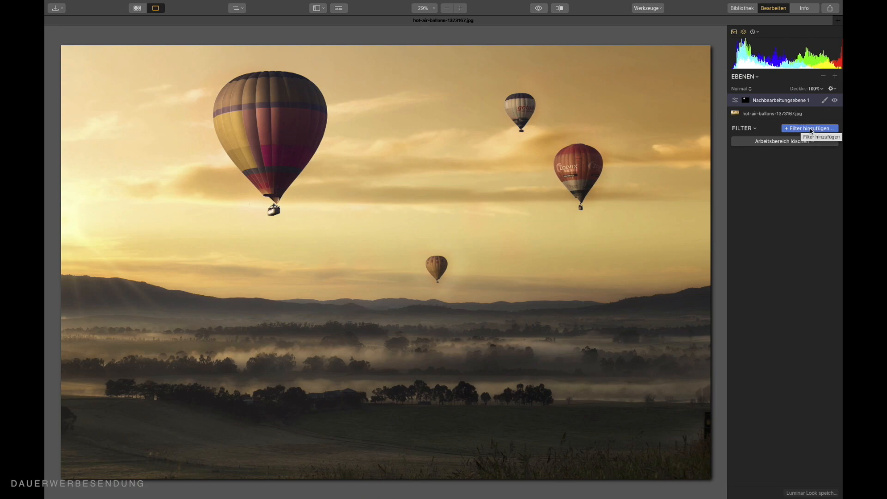
Add a Kurven filter to the masked layer so the large balloon reads as flat light grey.
left_click(810, 128)
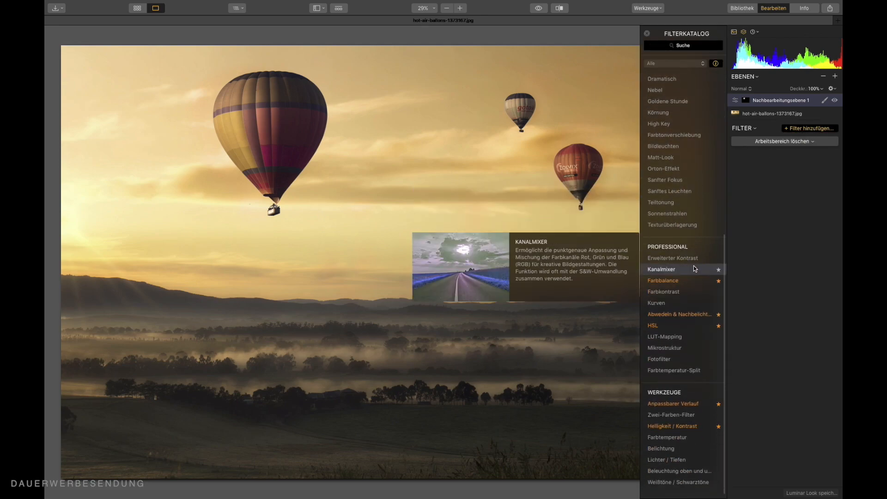
left_click(657, 310)
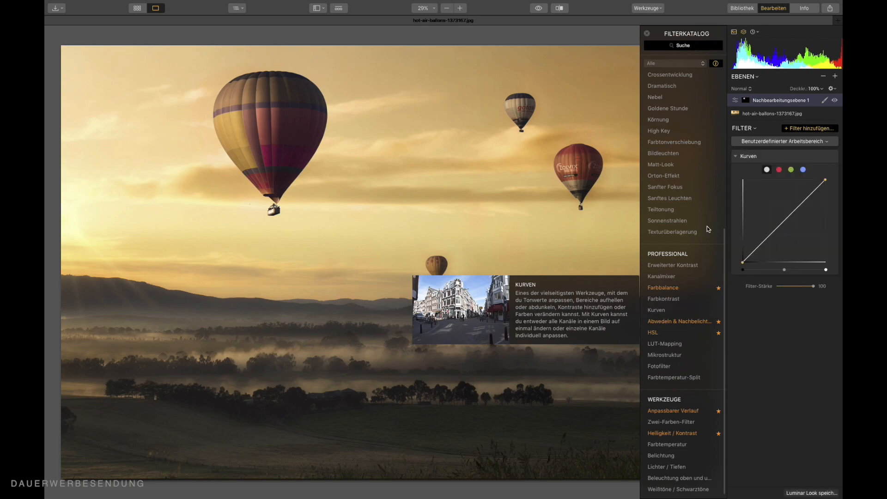
mouse_move(645, 40)
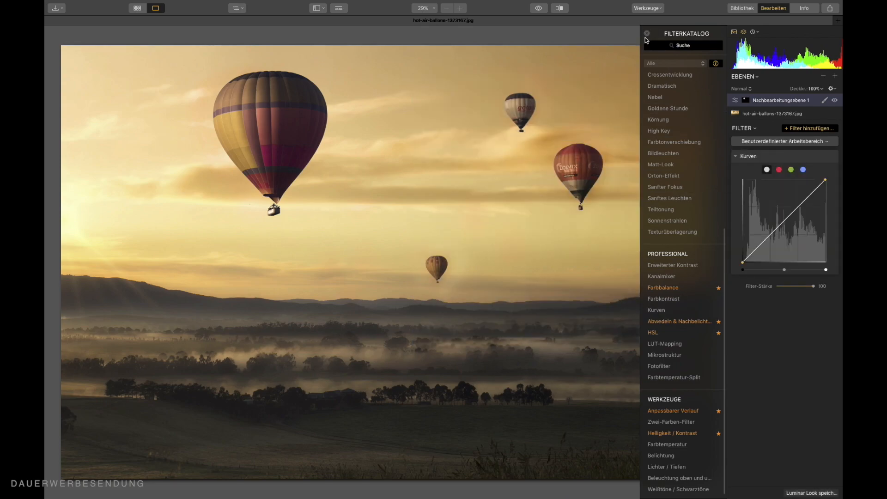
left_click(646, 33)
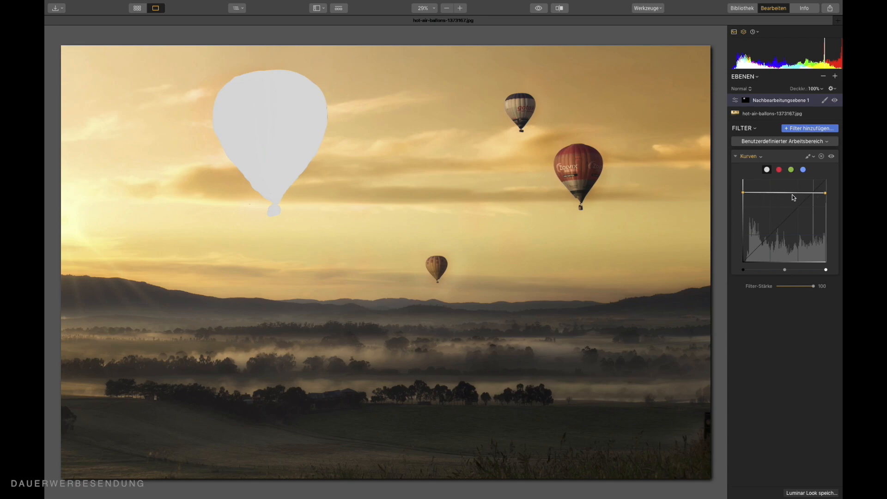
mouse_move(785, 196)
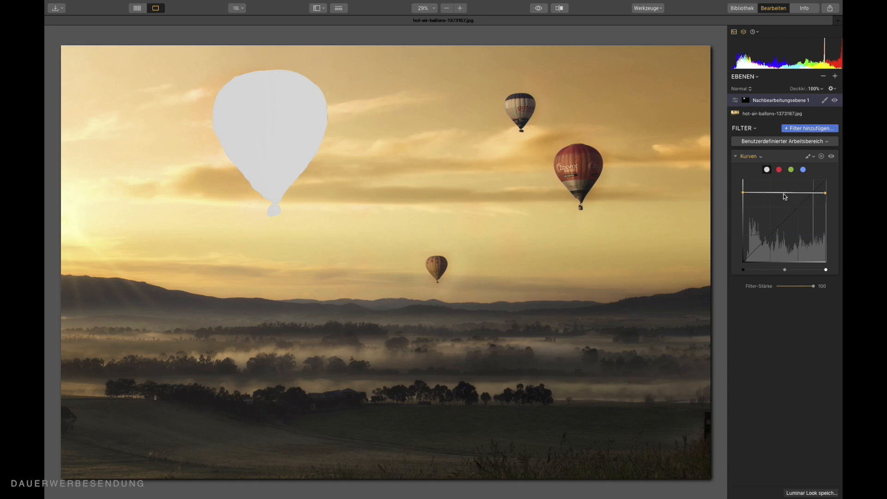
mouse_move(785, 255)
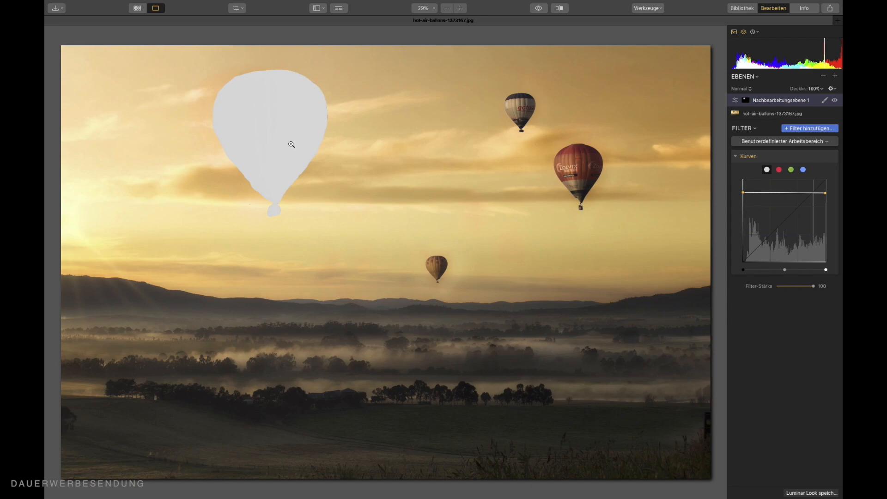
mouse_move(631, 201)
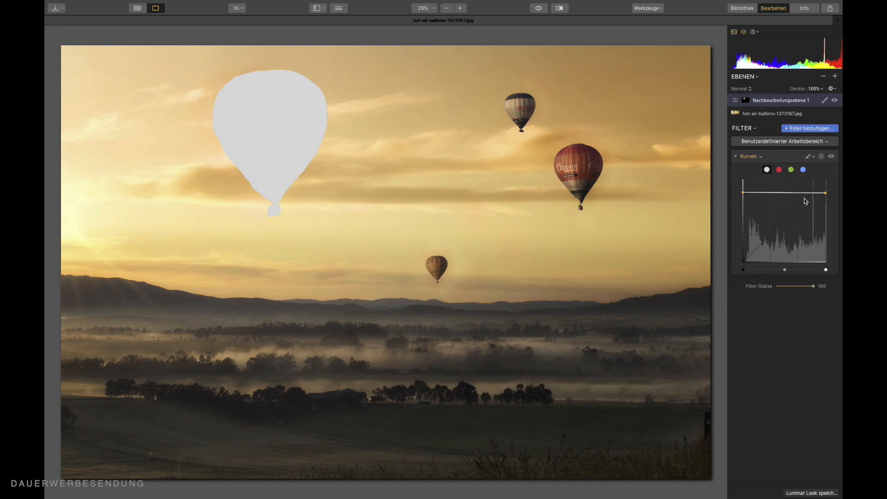
mouse_move(836, 76)
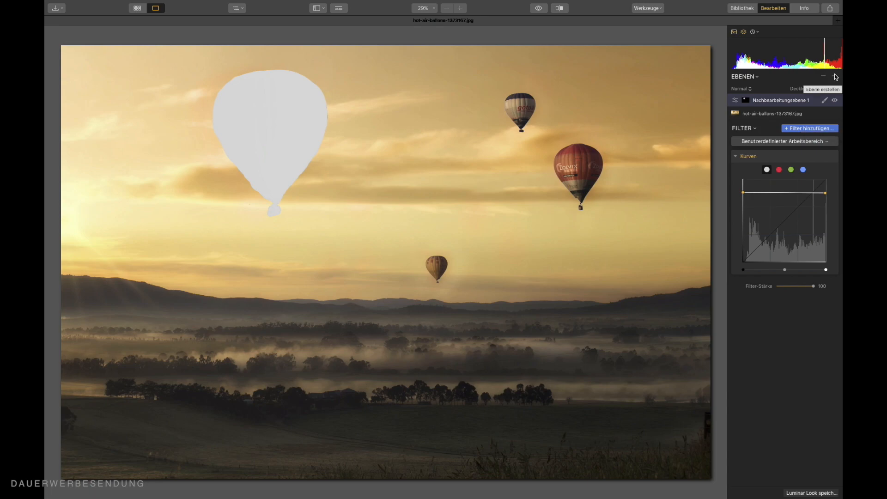
Insert a second adjustment layer and choose Brush masking for the red balloon.
left_click(833, 77)
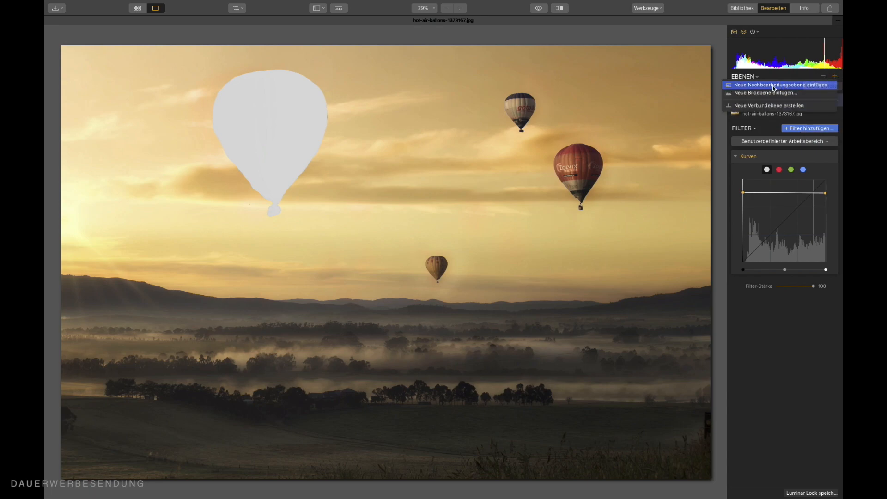
left_click(783, 85)
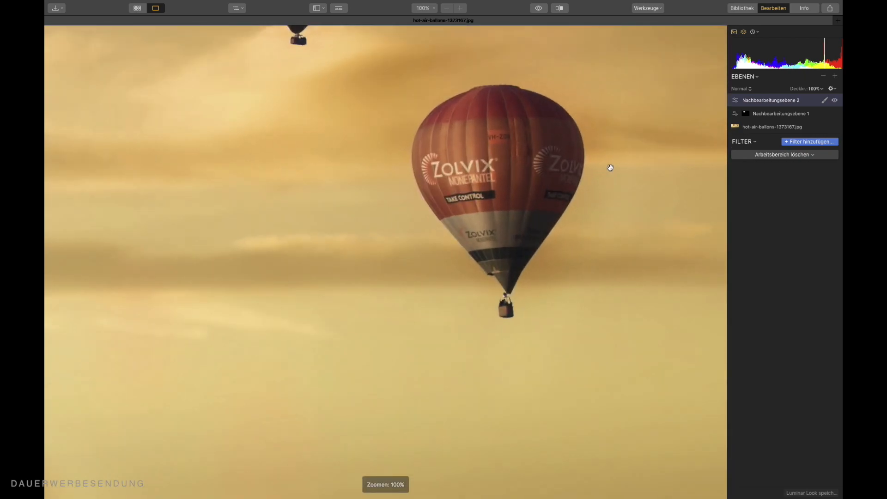
left_click(825, 100)
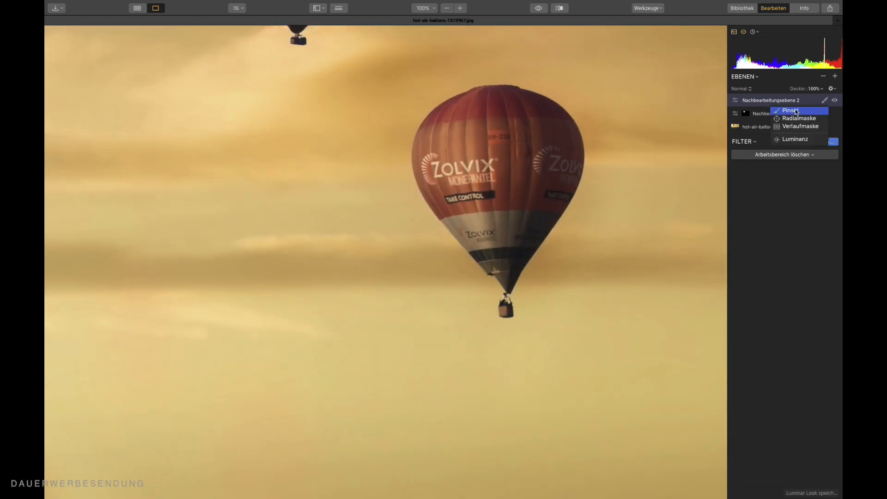
left_click(788, 110)
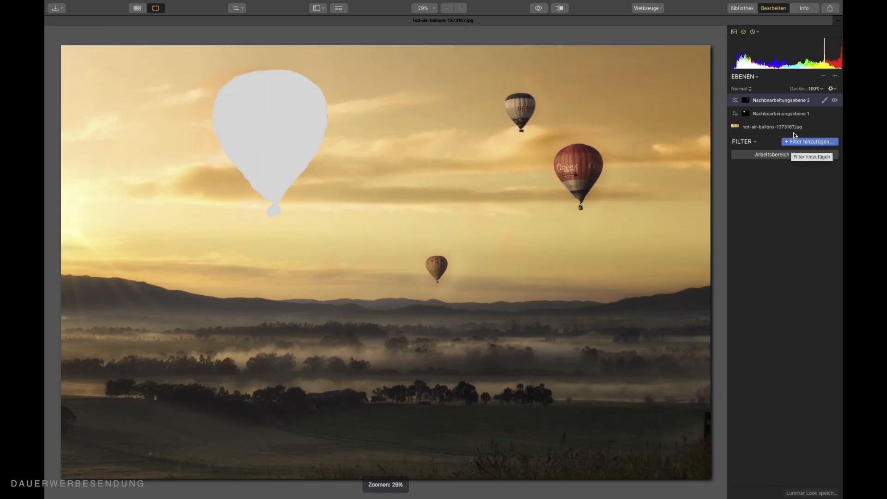
Add a Kurven filter to the second layer so the red balloon turns flat mid grey.
left_click(808, 141)
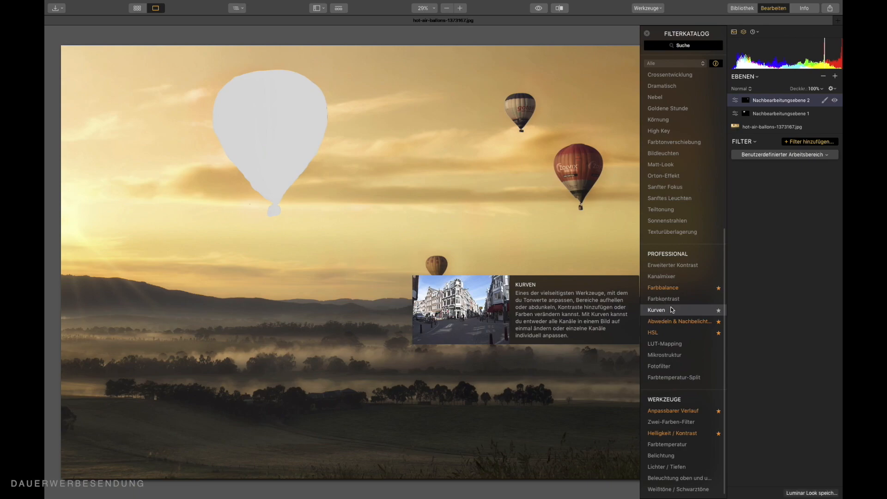
left_click(656, 310)
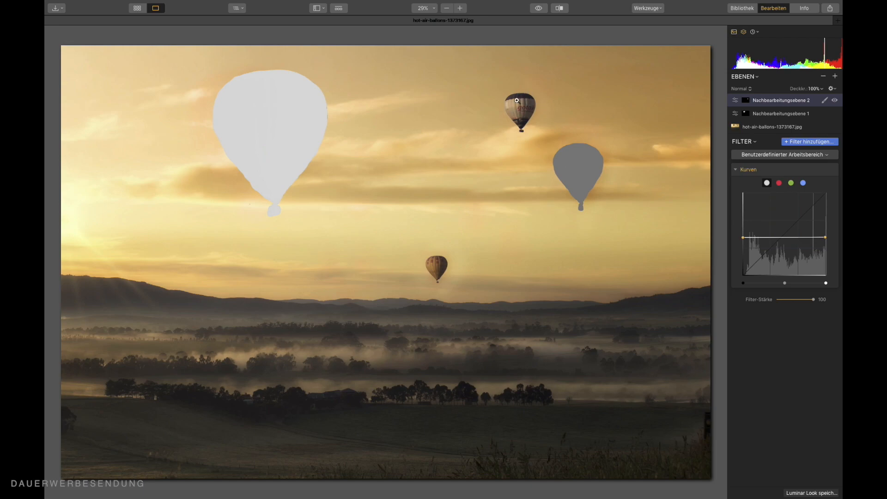
mouse_move(437, 268)
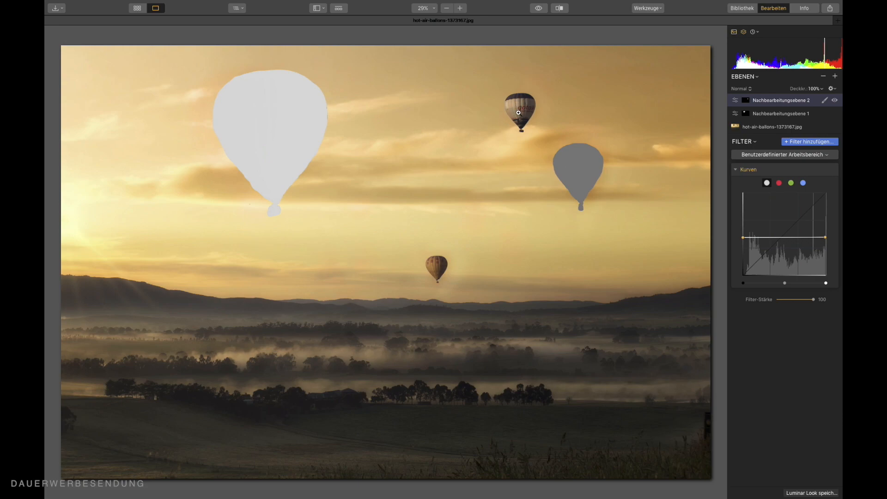
mouse_move(522, 110)
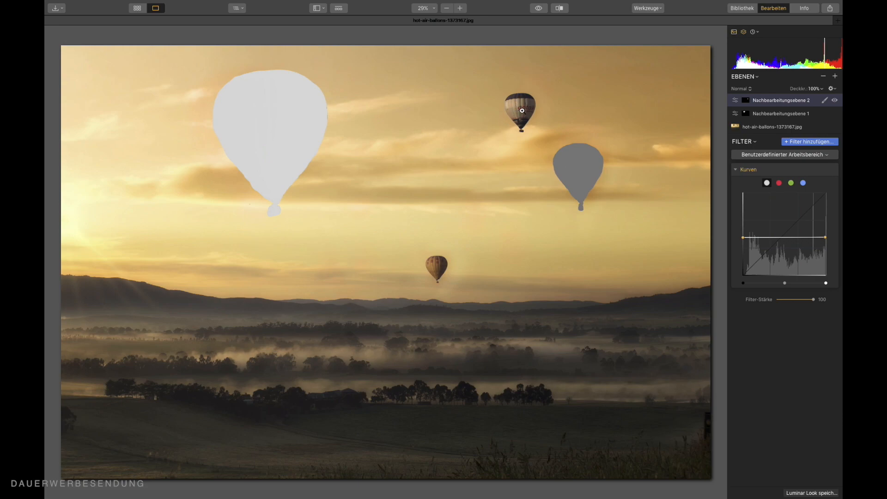
mouse_move(581, 190)
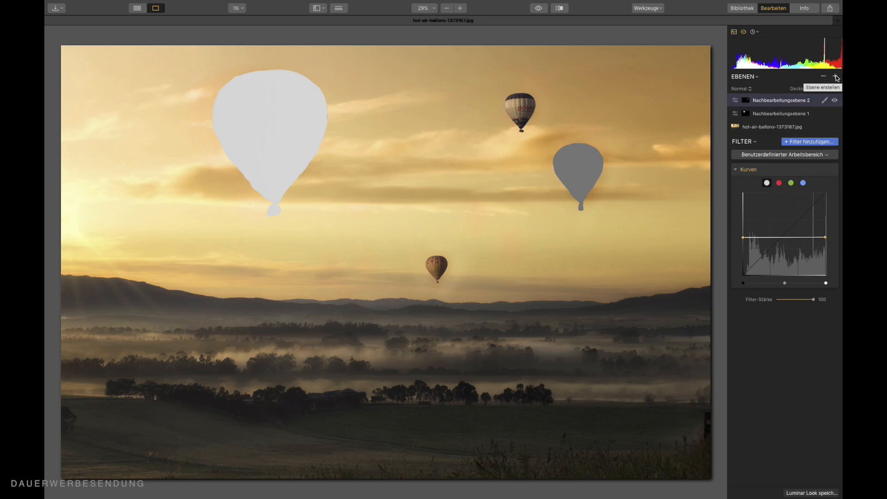
Create a third adjustment layer and brush its mask over the small top-centre balloon and basket.
left_click(835, 77)
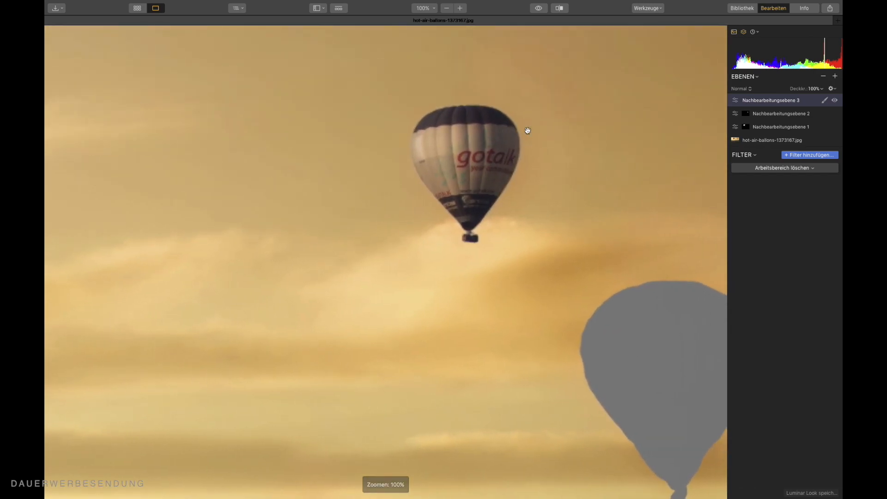
left_click(825, 100)
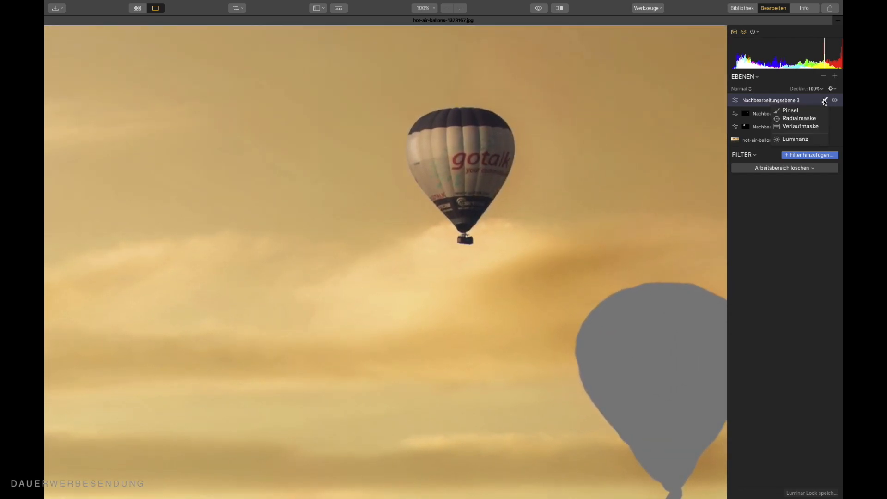
left_click(790, 110)
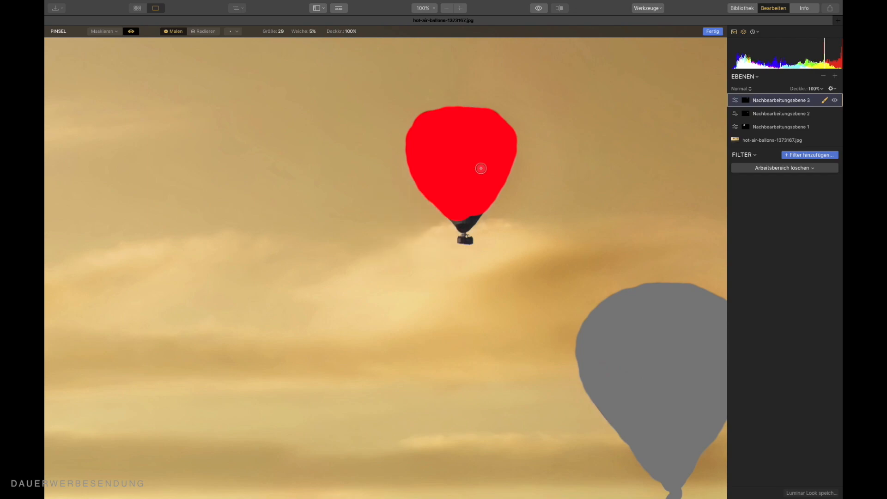
left_click(460, 8)
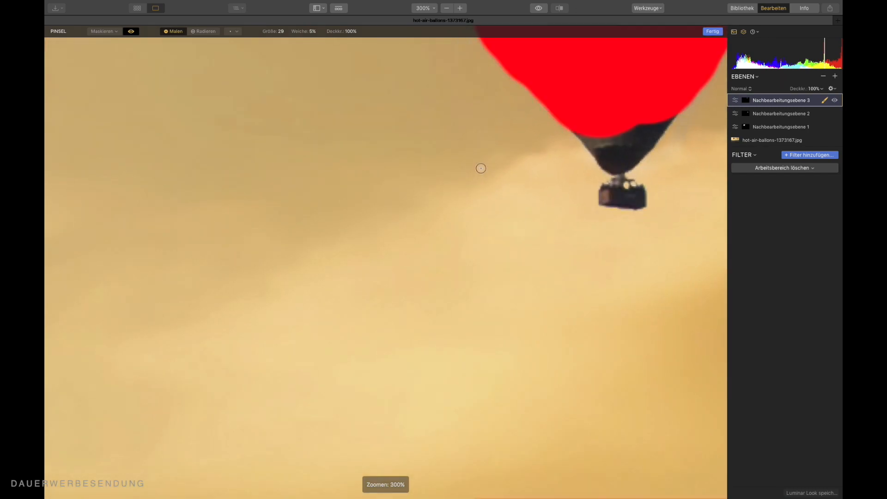
mouse_move(534, 138)
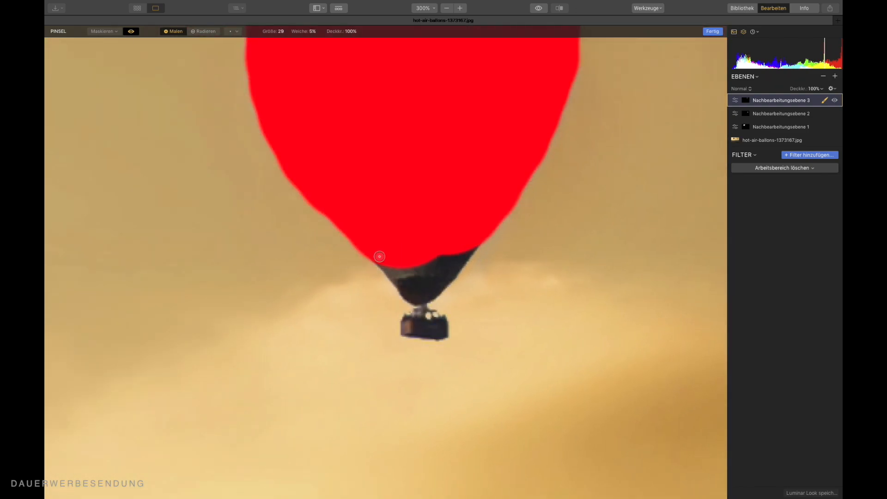
mouse_move(380, 243)
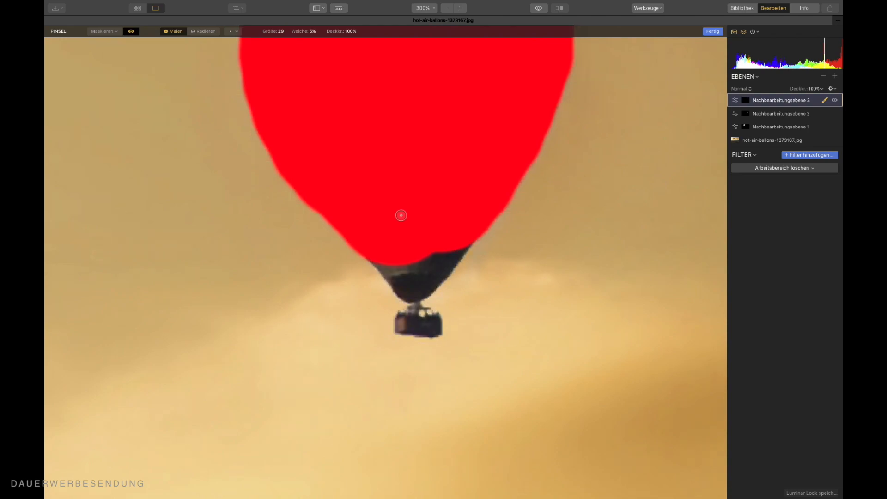
mouse_move(395, 224)
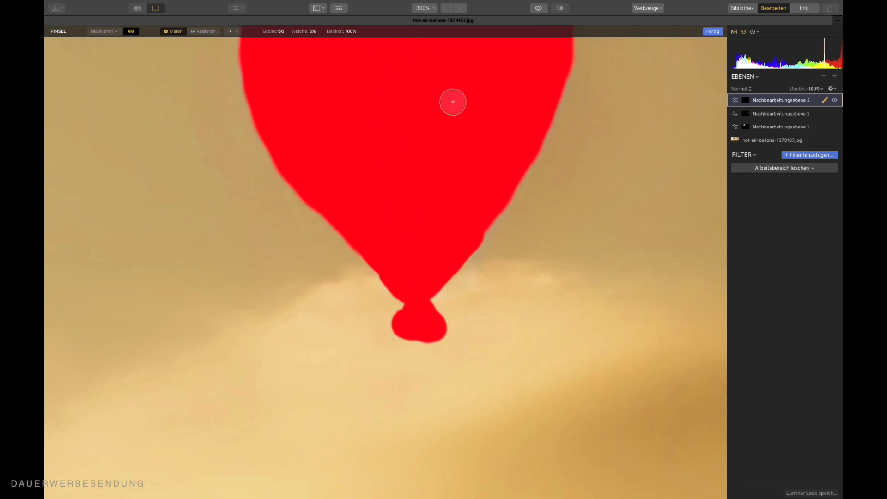
left_click(712, 32)
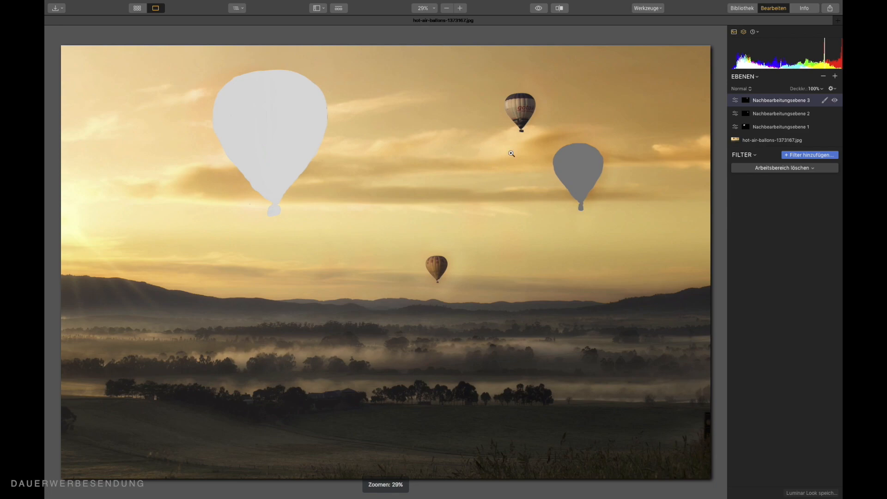
Add a Kurven filter to the third layer so the top-centre balloon shows as flat grey.
left_click(809, 156)
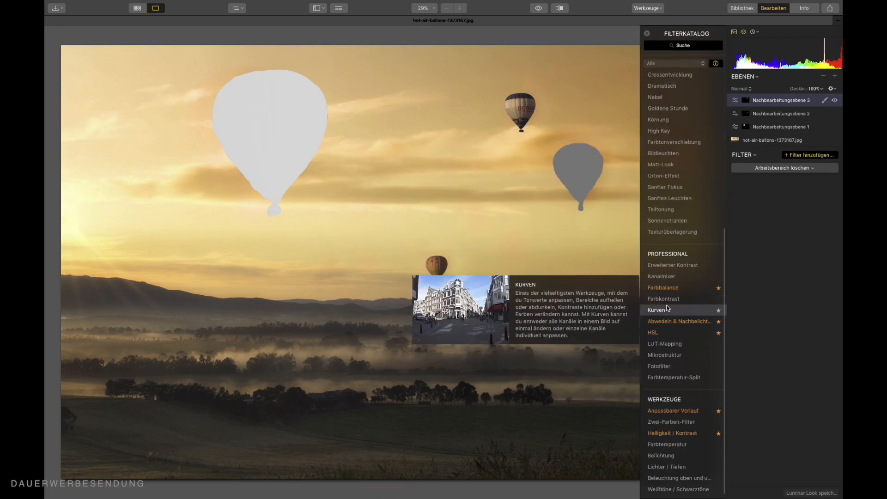
left_click(656, 310)
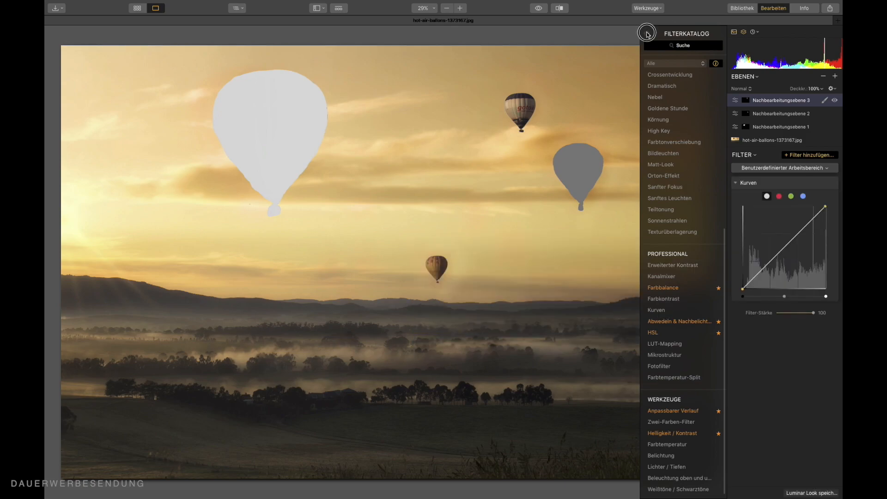
left_click(647, 33)
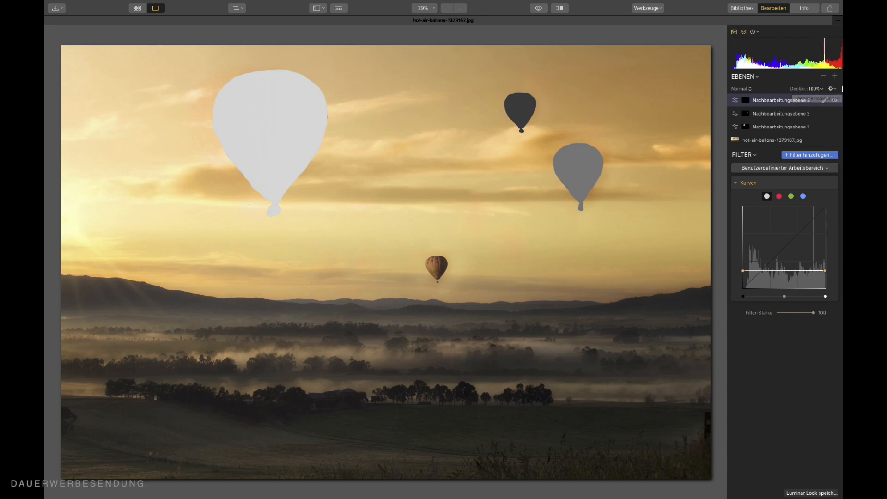
Insert a fourth adjustment layer with a Kurven filter that turns the whole background black.
left_click(833, 77)
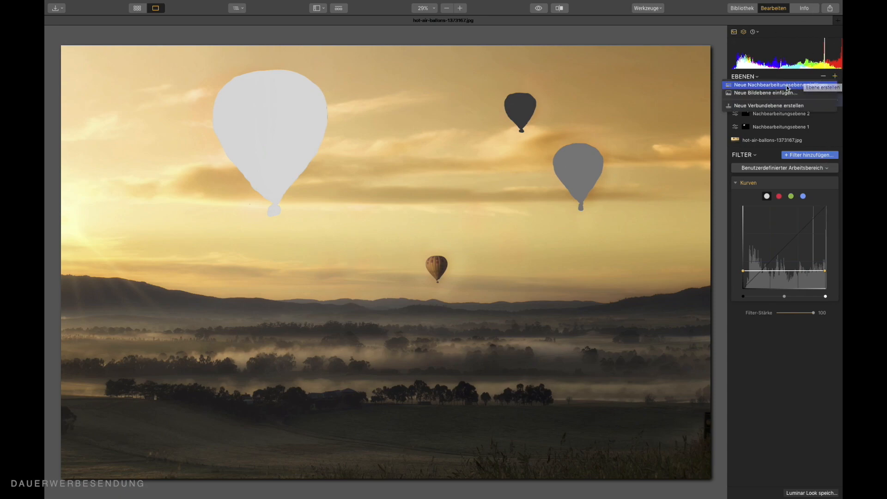
left_click(779, 85)
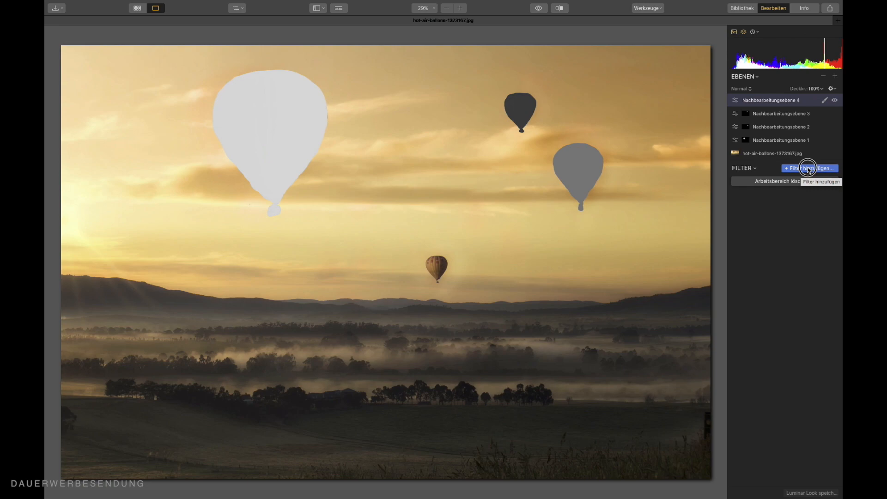
left_click(808, 168)
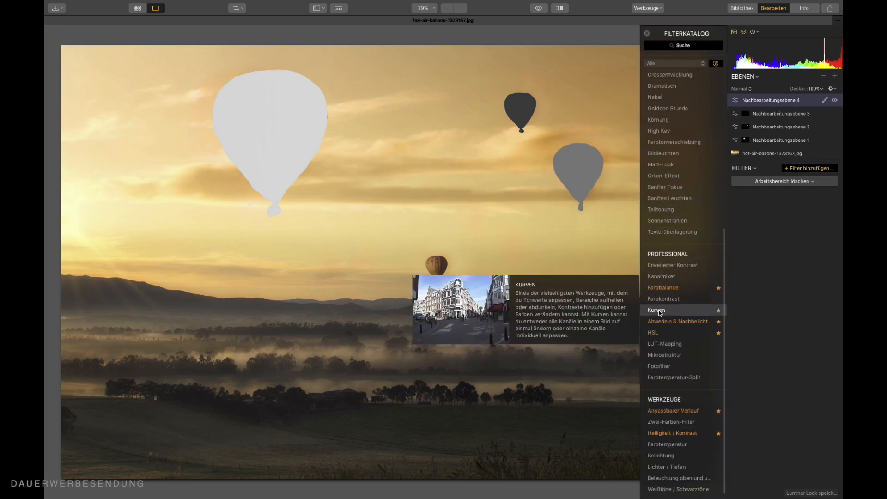
left_click(656, 310)
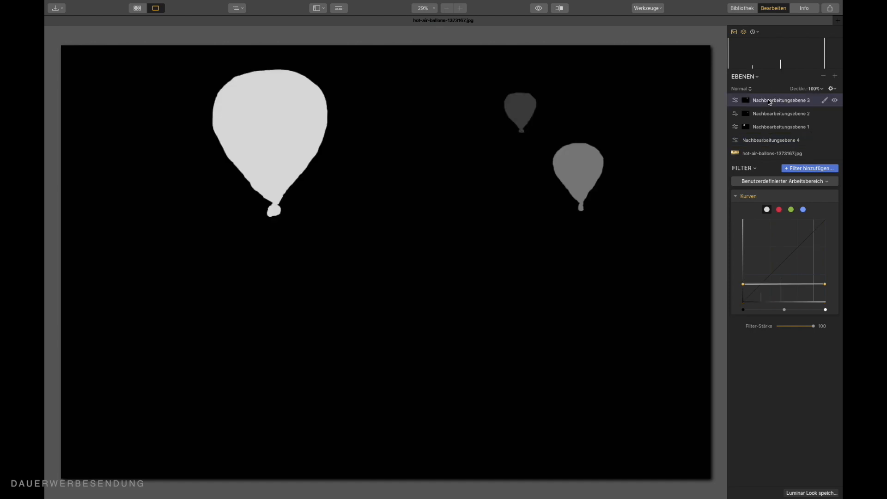
mouse_move(566, 226)
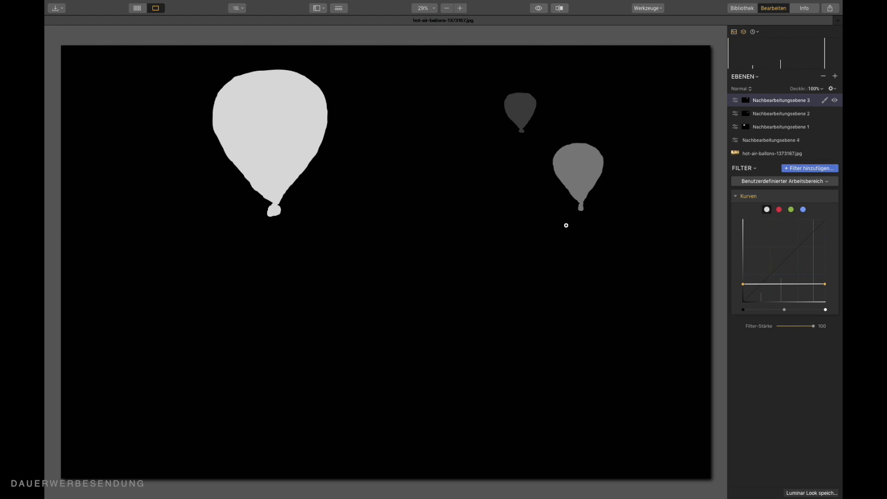
mouse_move(358, 188)
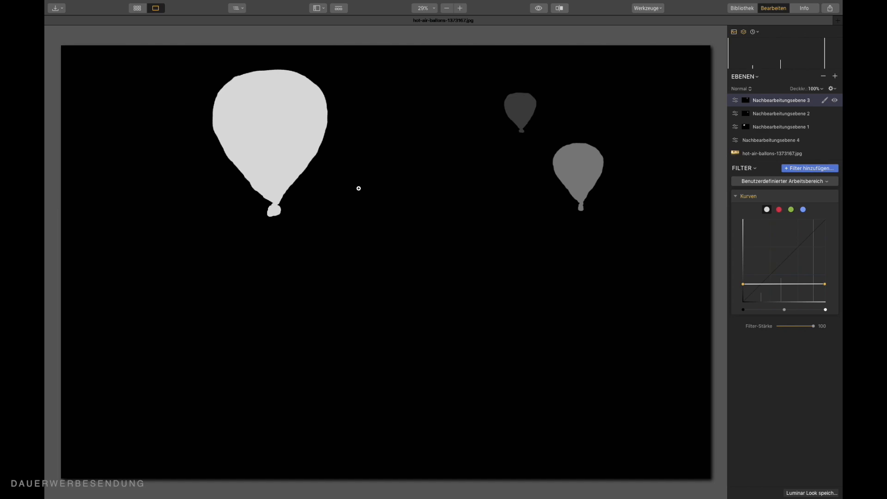
mouse_move(425, 189)
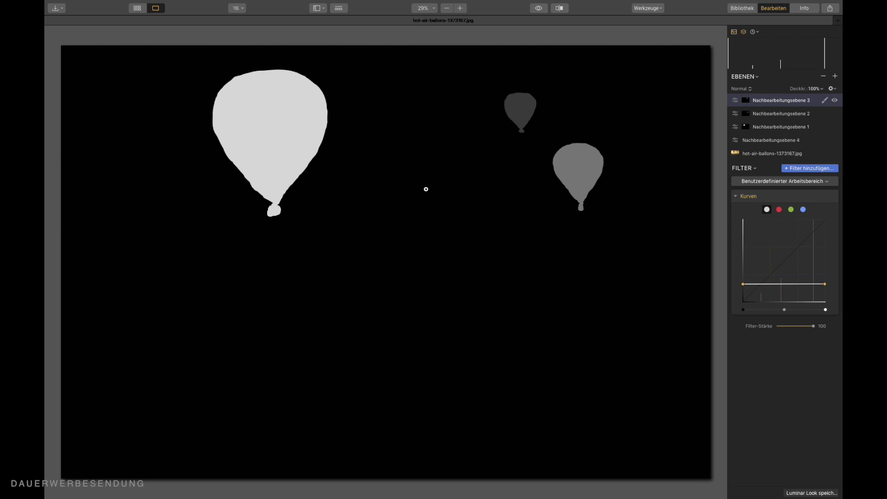
mouse_move(829, 9)
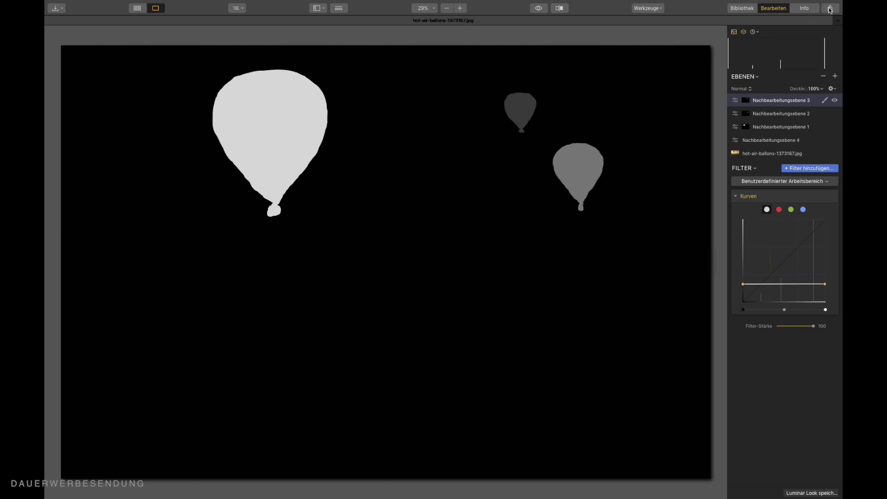
Export the depth map as JPEG hot-air-ballons-1373167_depth.jpeg via Als Bild exportieren.
left_click(831, 9)
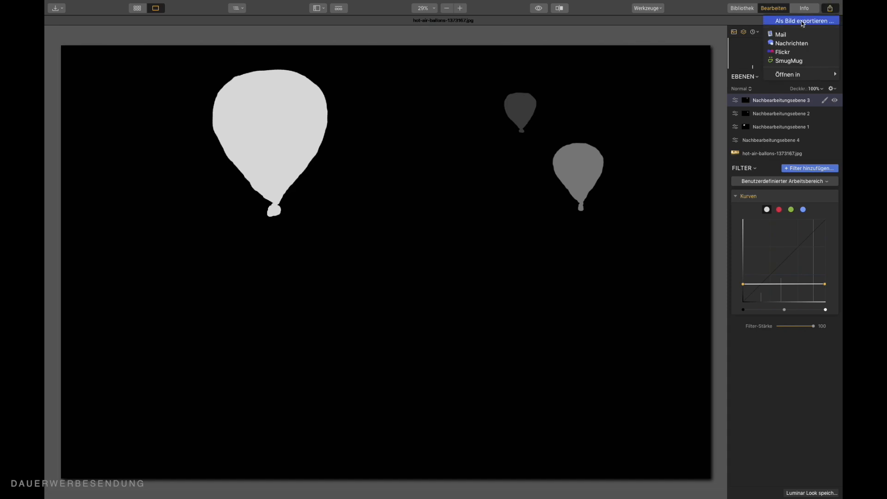
left_click(802, 21)
type("hot-air-ballons-1373167_depth.jpeg")
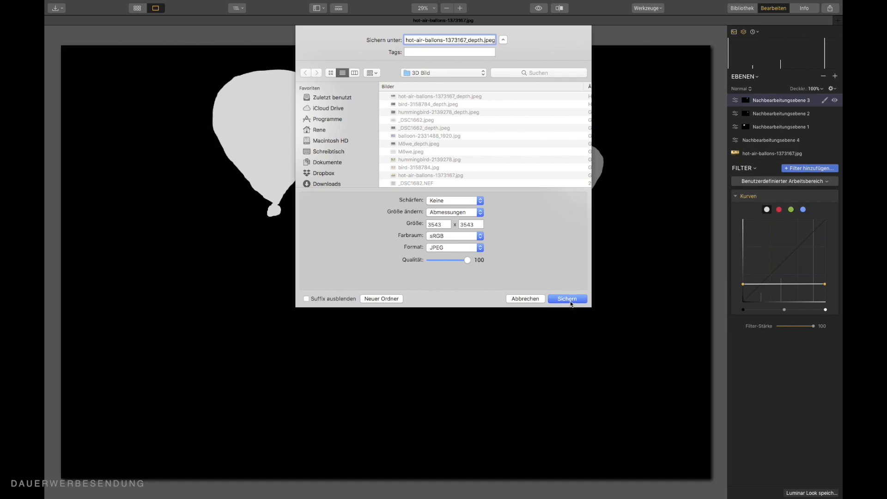
left_click(567, 299)
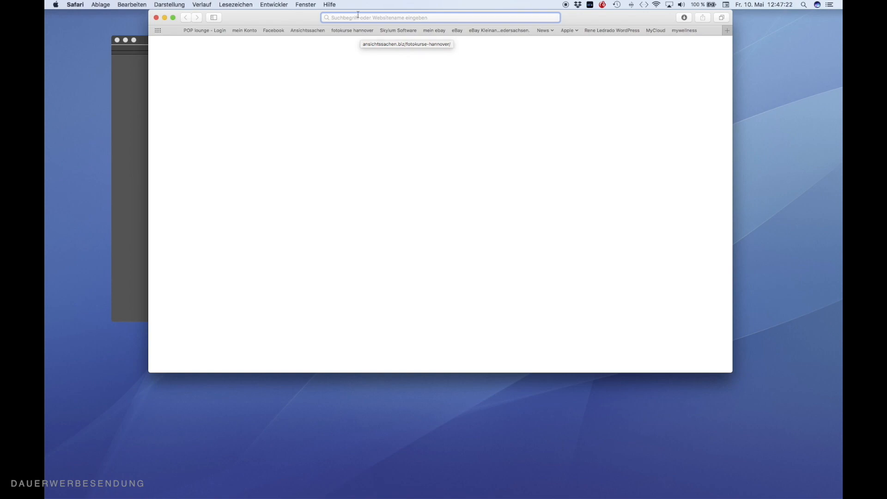
Attach hot-air-ballons-1373167_depth.jpeg and the original balloon photo to a new Facebook post.
left_click(274, 30)
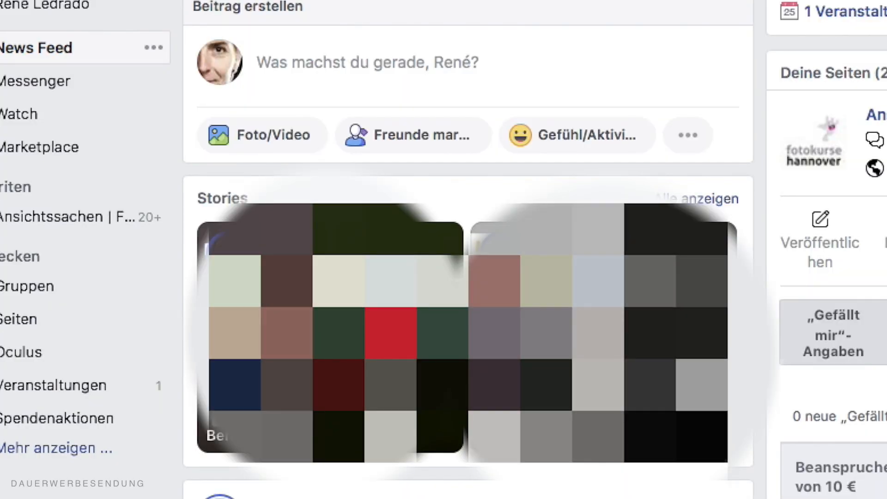
mouse_move(262, 135)
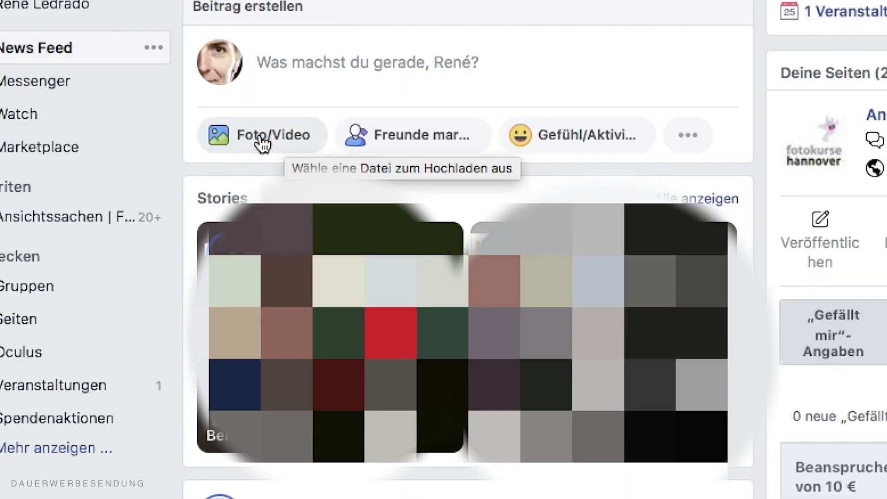
left_click(262, 135)
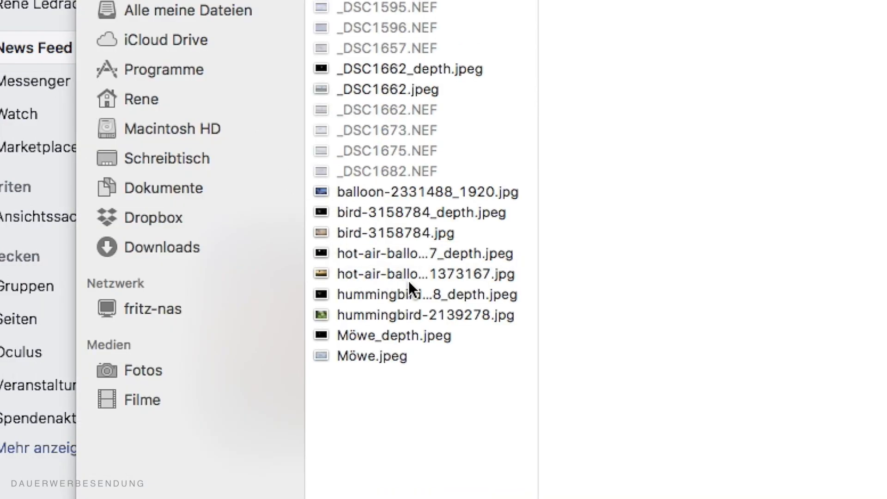
left_click(396, 254)
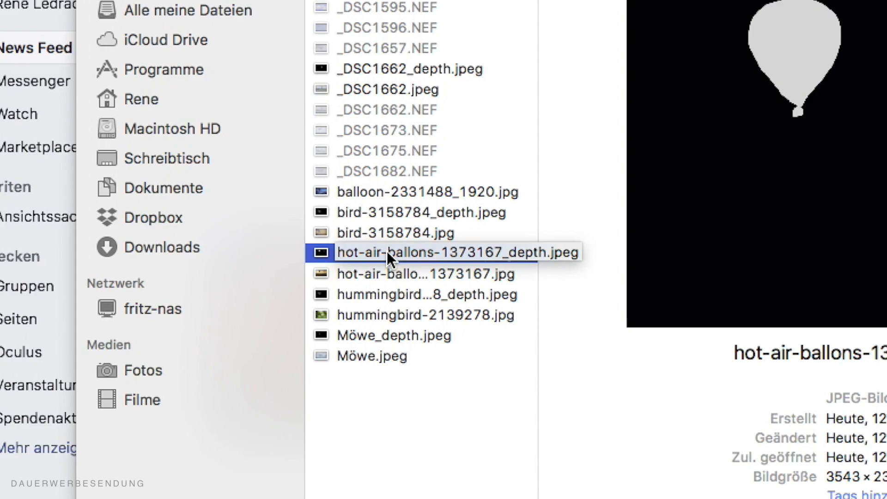
left_click(425, 273)
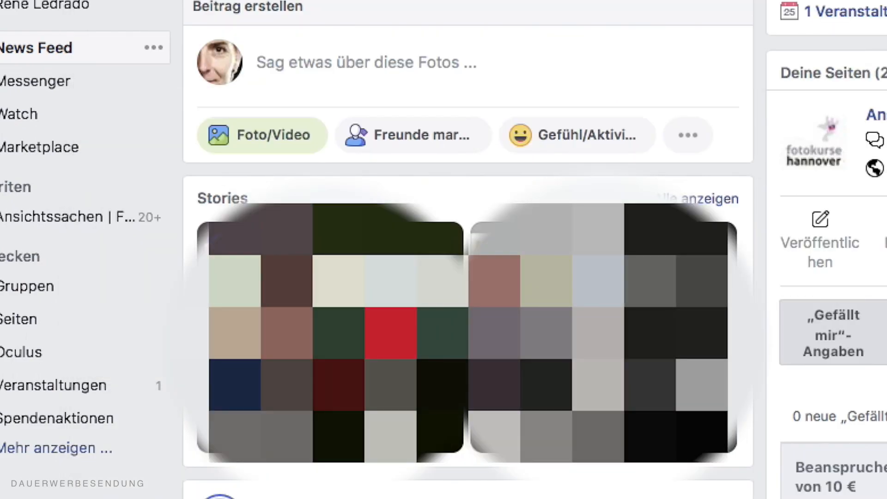
Wait for the 3D photo preview of the balloons to load in the post composer and check its depth.
left_click(414, 135)
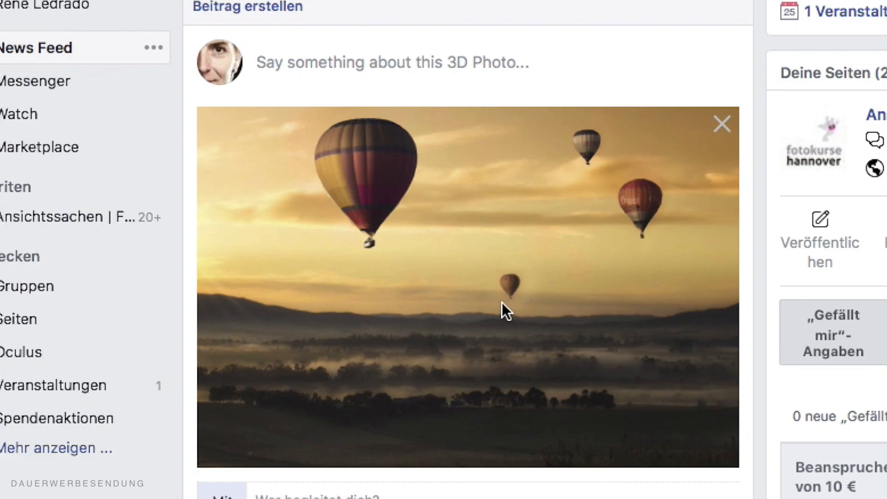
mouse_move(467, 261)
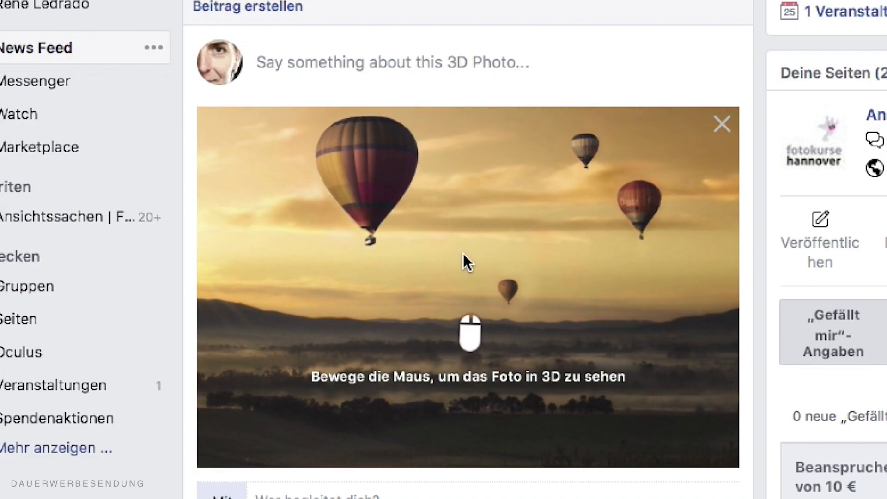
mouse_move(531, 435)
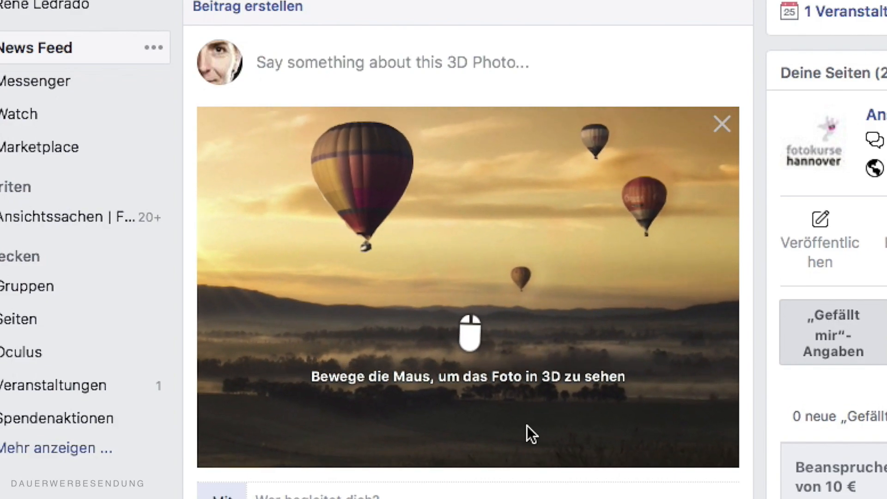
mouse_move(419, 268)
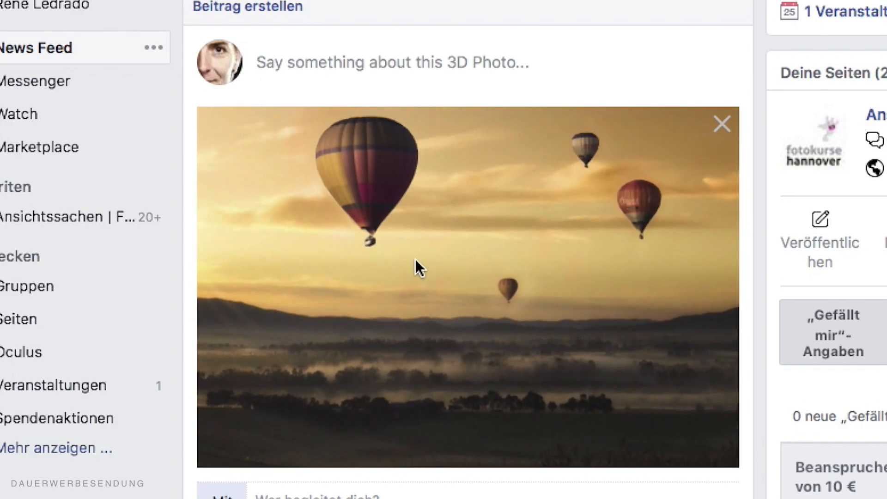
mouse_move(640, 251)
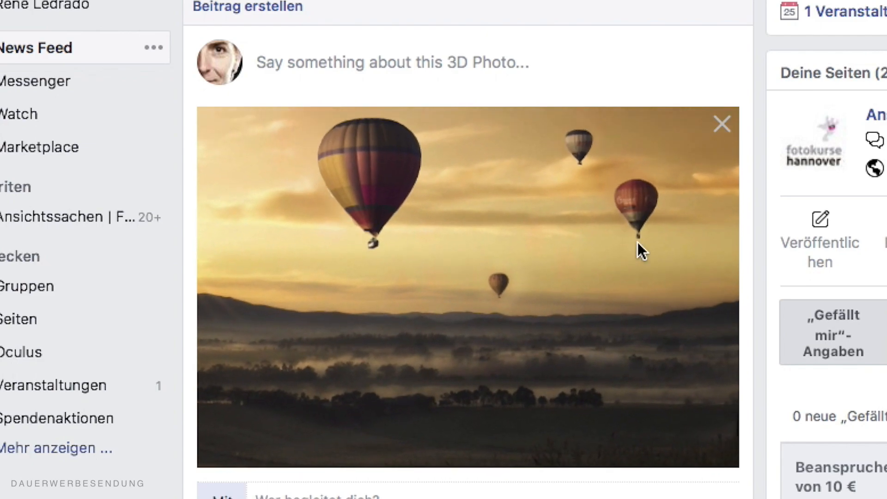
mouse_move(693, 339)
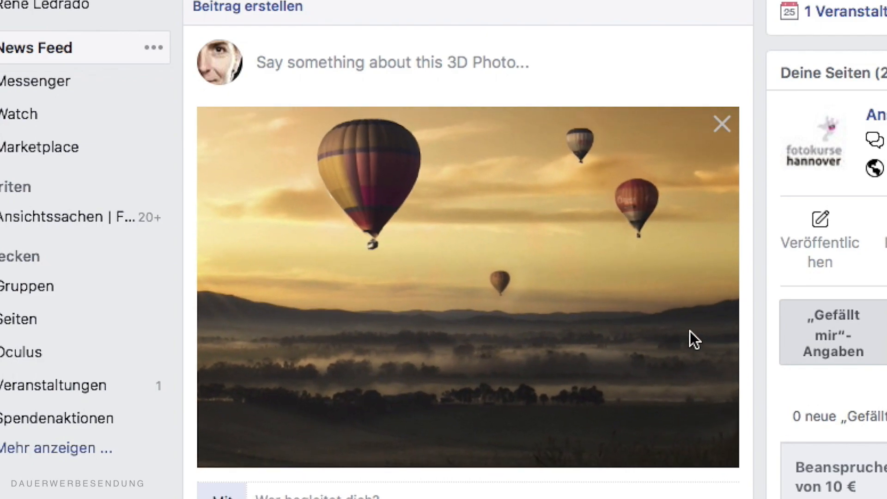
mouse_move(500, 304)
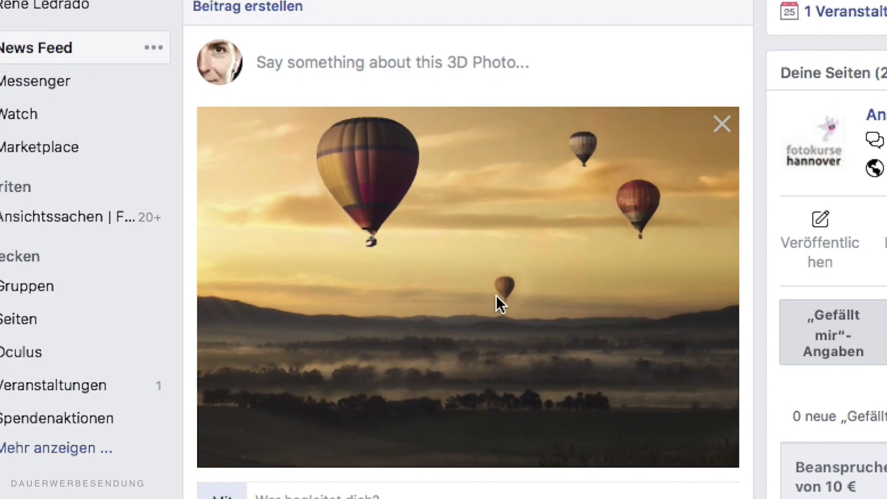
mouse_move(552, 368)
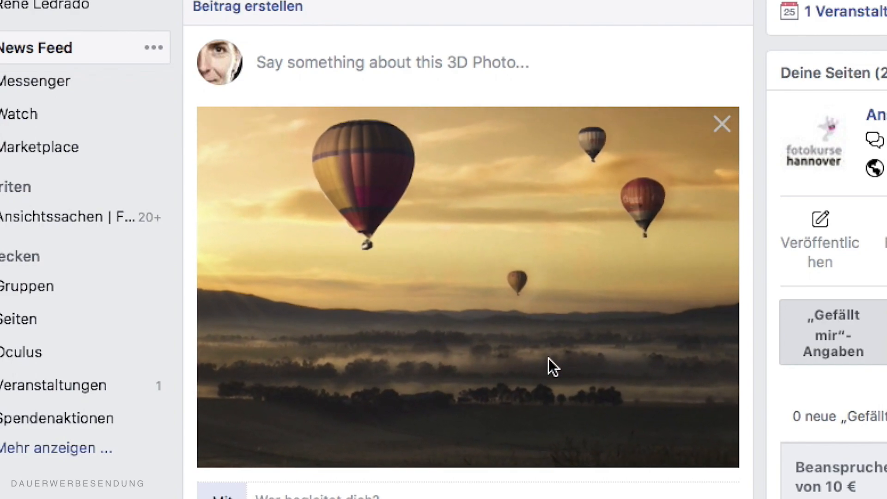
mouse_move(657, 329)
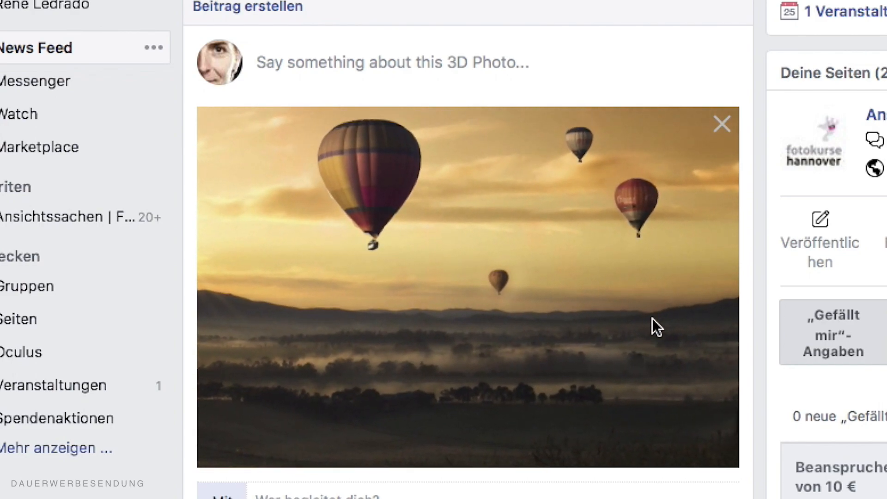
mouse_move(586, 387)
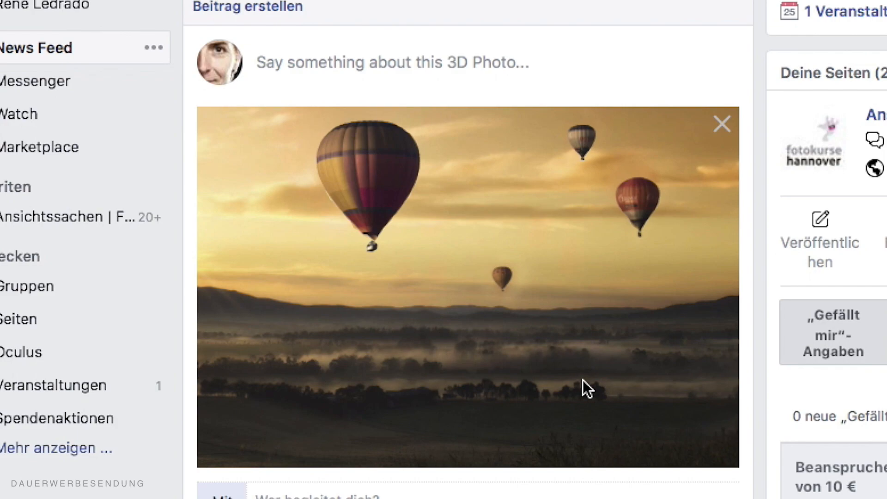
mouse_move(552, 362)
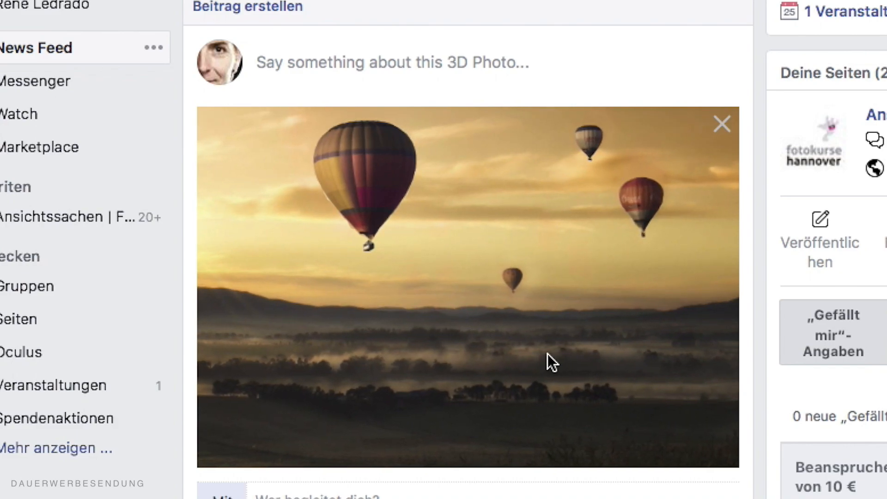
mouse_move(551, 362)
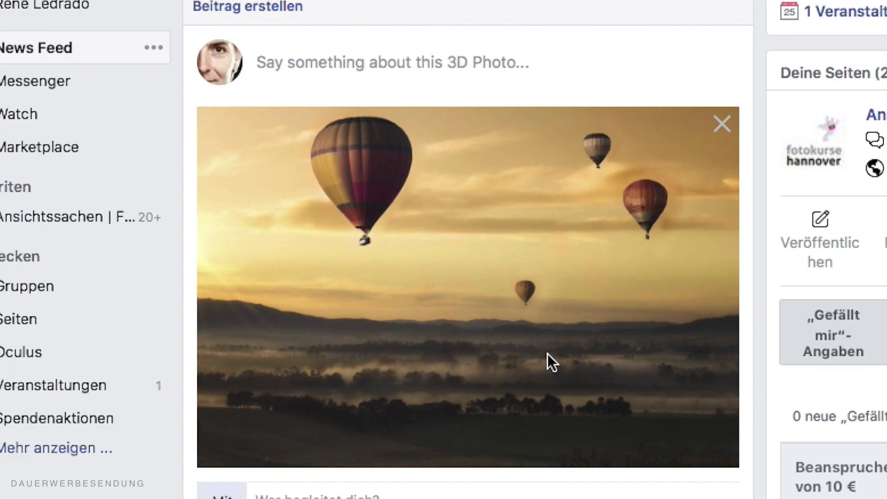